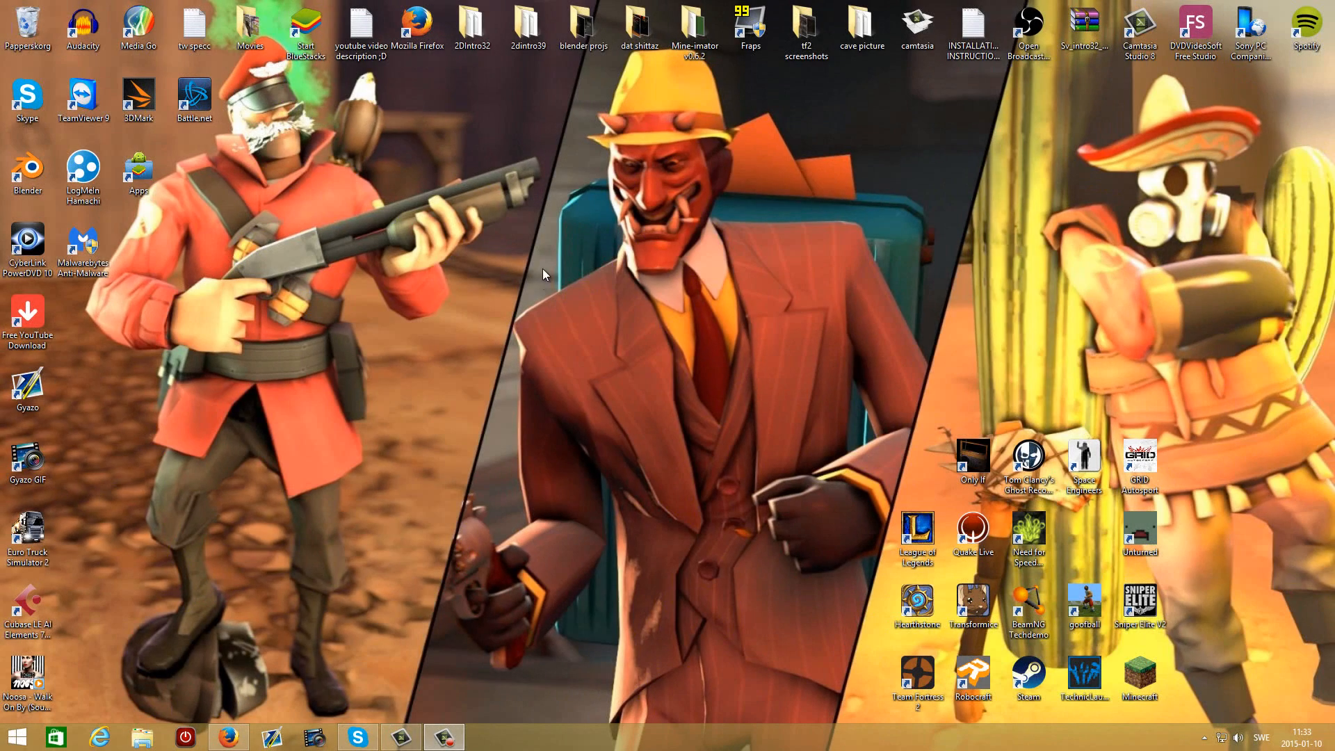
mouse_move(353, 271)
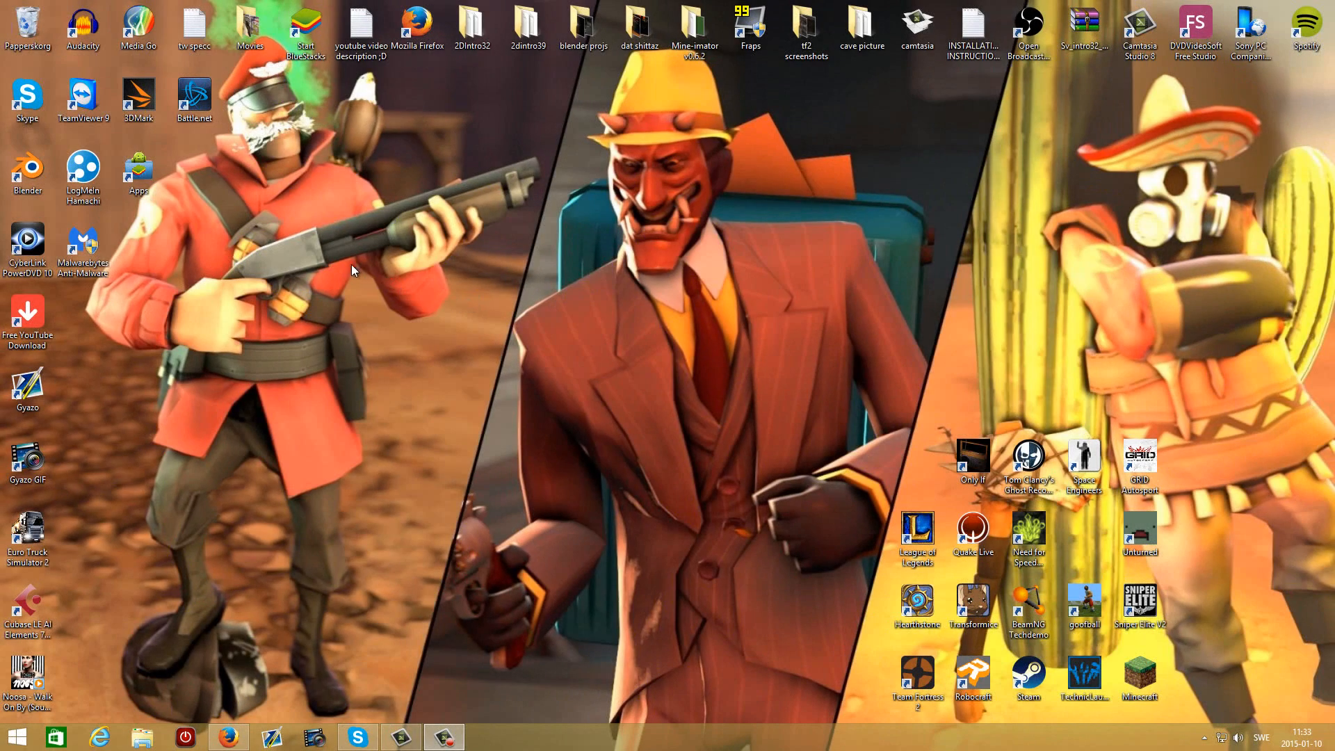
mouse_move(411, 587)
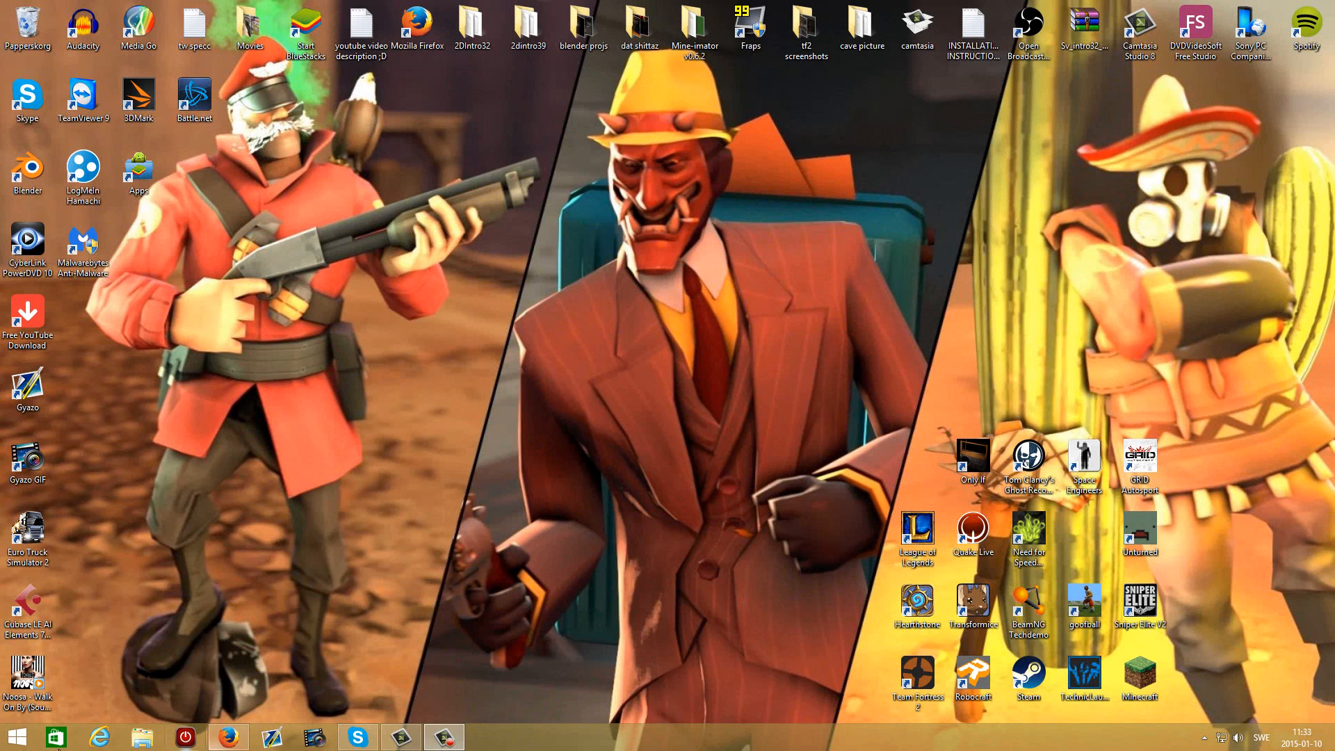
Bring up Hämtade filer in File Explorer and select the Intro Template 2 archive
click(141, 737)
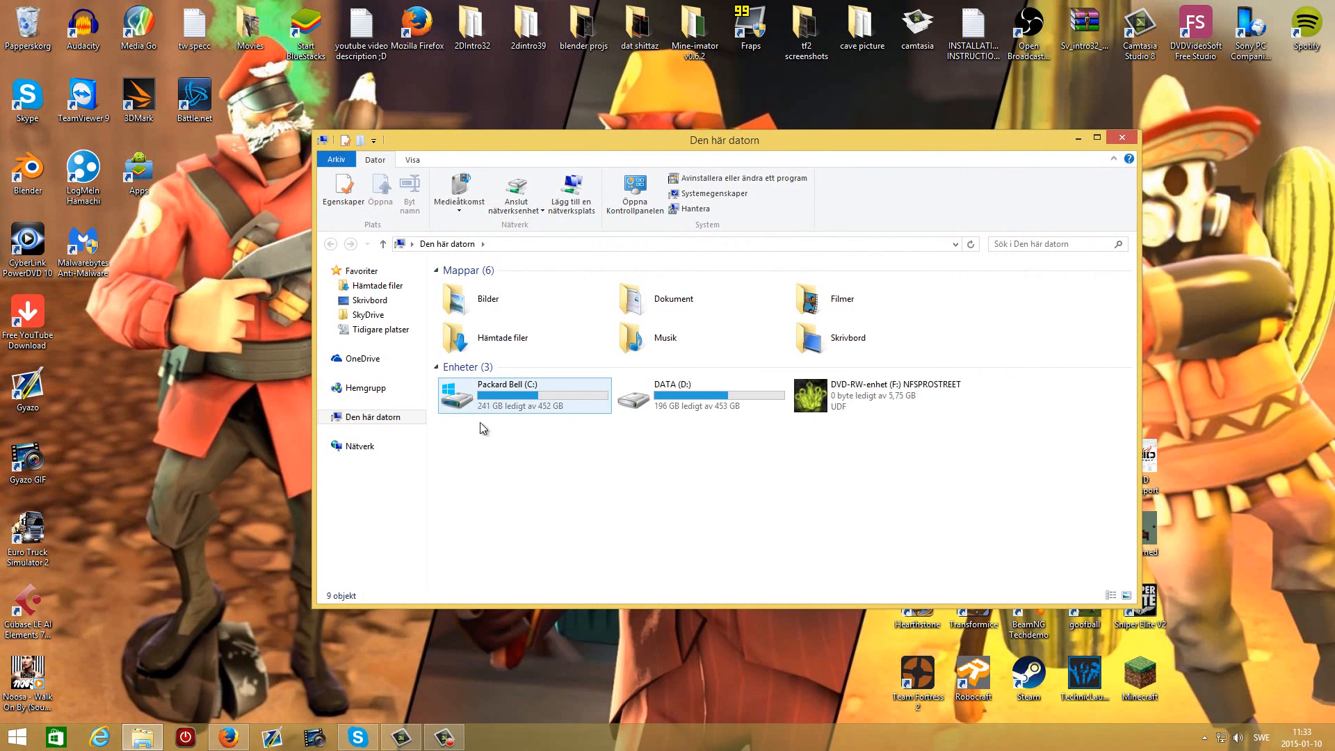
double_click(502, 336)
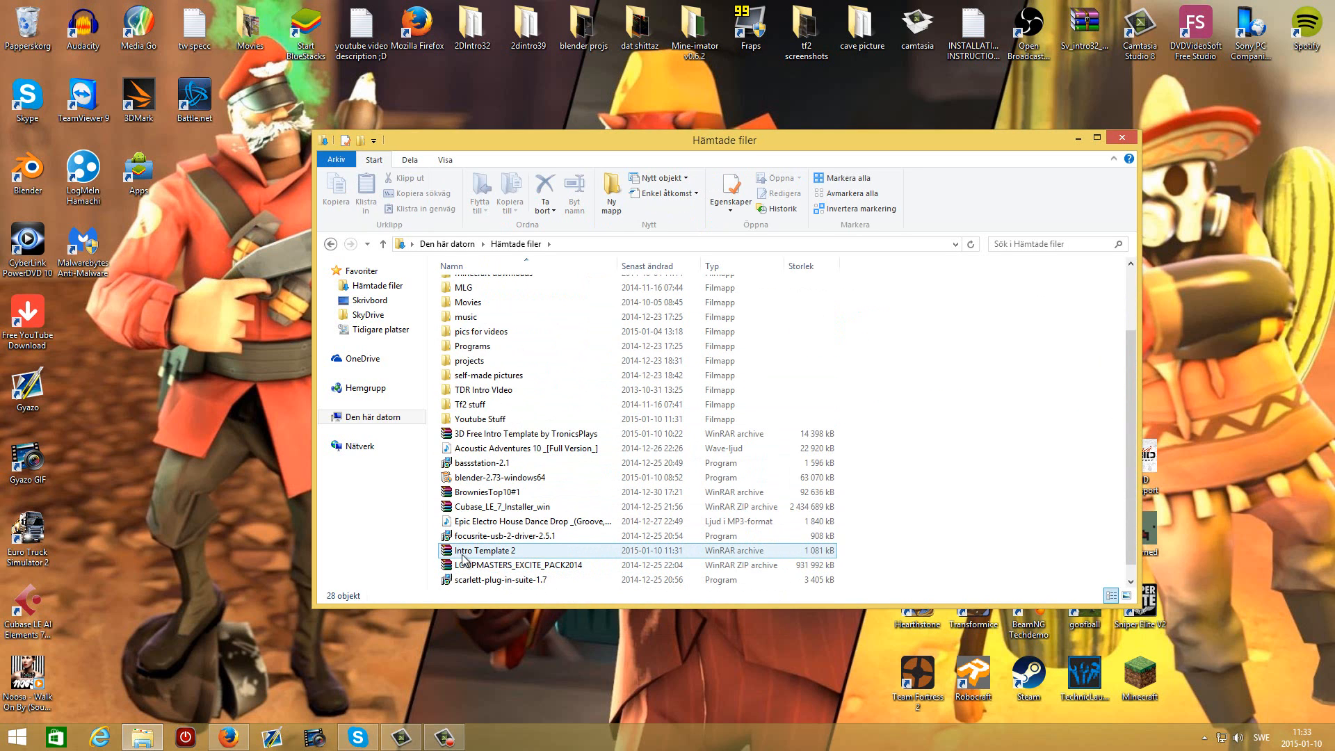
mouse_move(484, 554)
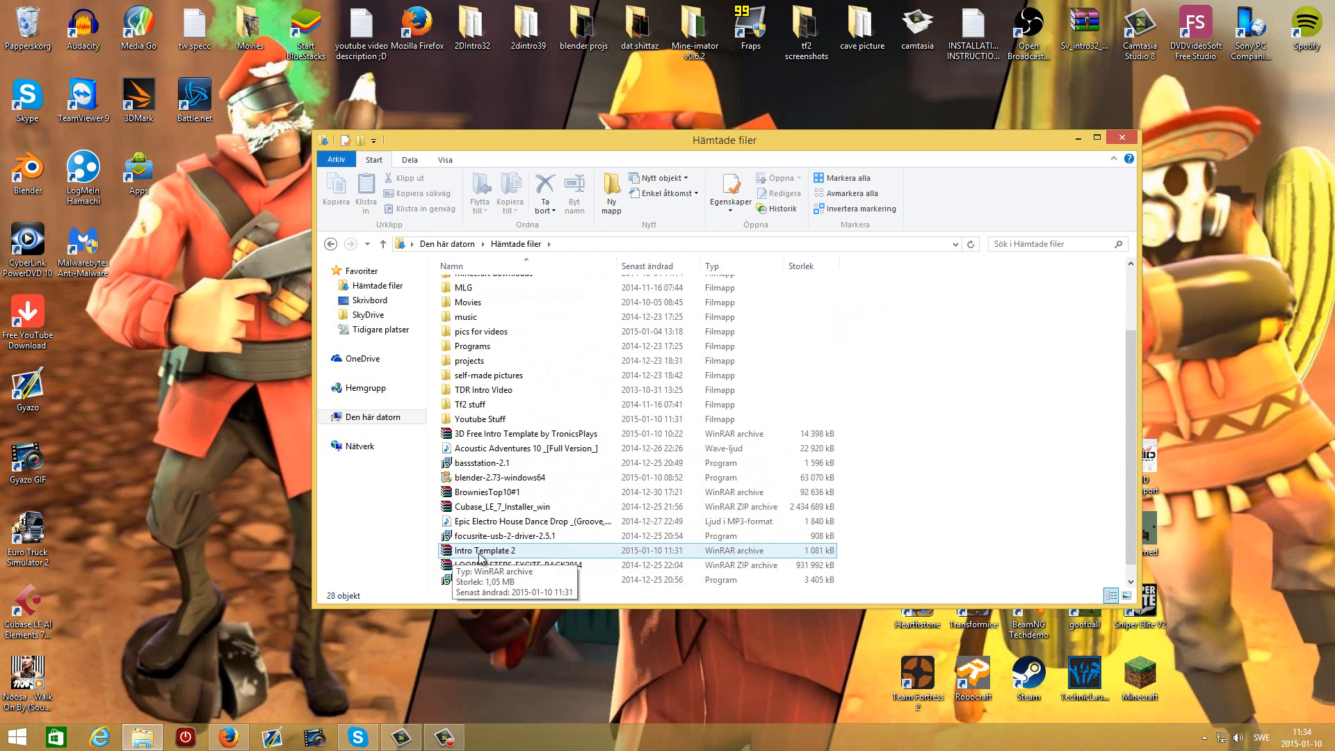
click(484, 550)
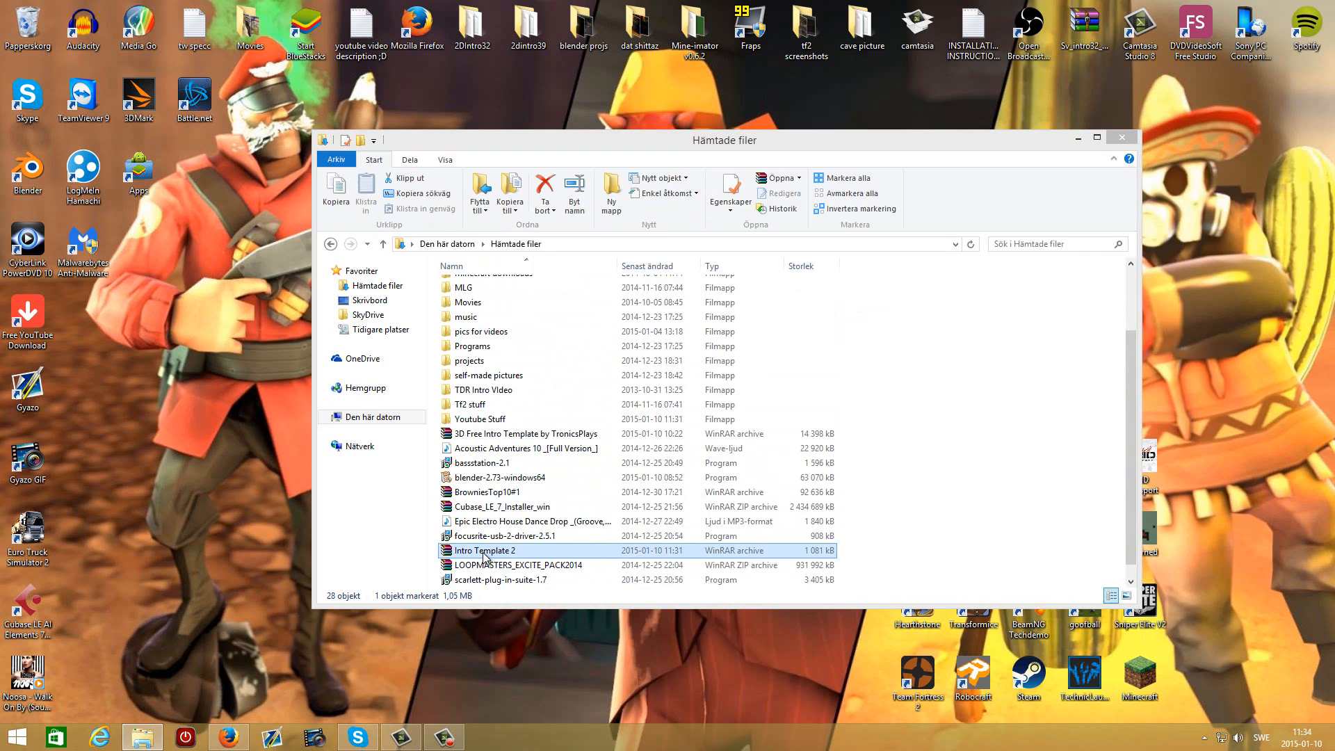
Extract the Intro Template 2 archive to Skrivbord via Extract To, then close WinRAR
double_click(482, 551)
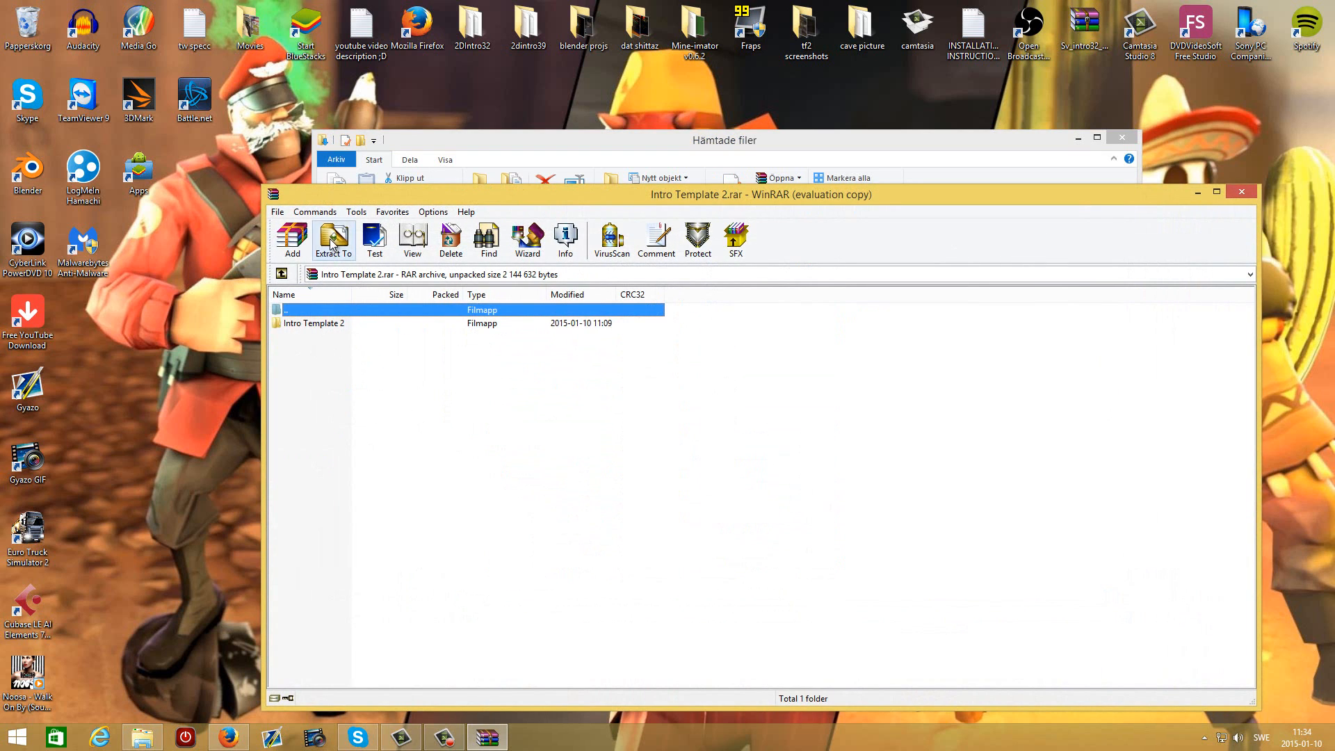
click(332, 239)
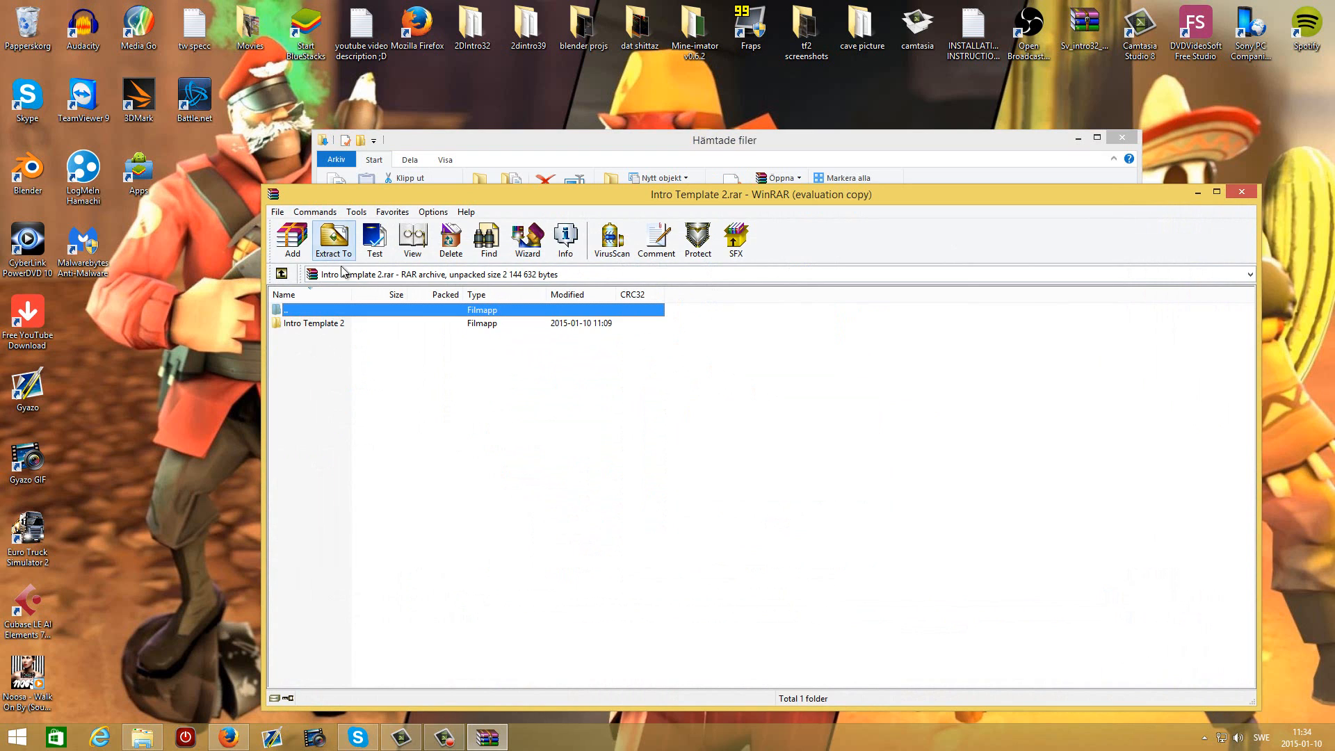
click(332, 240)
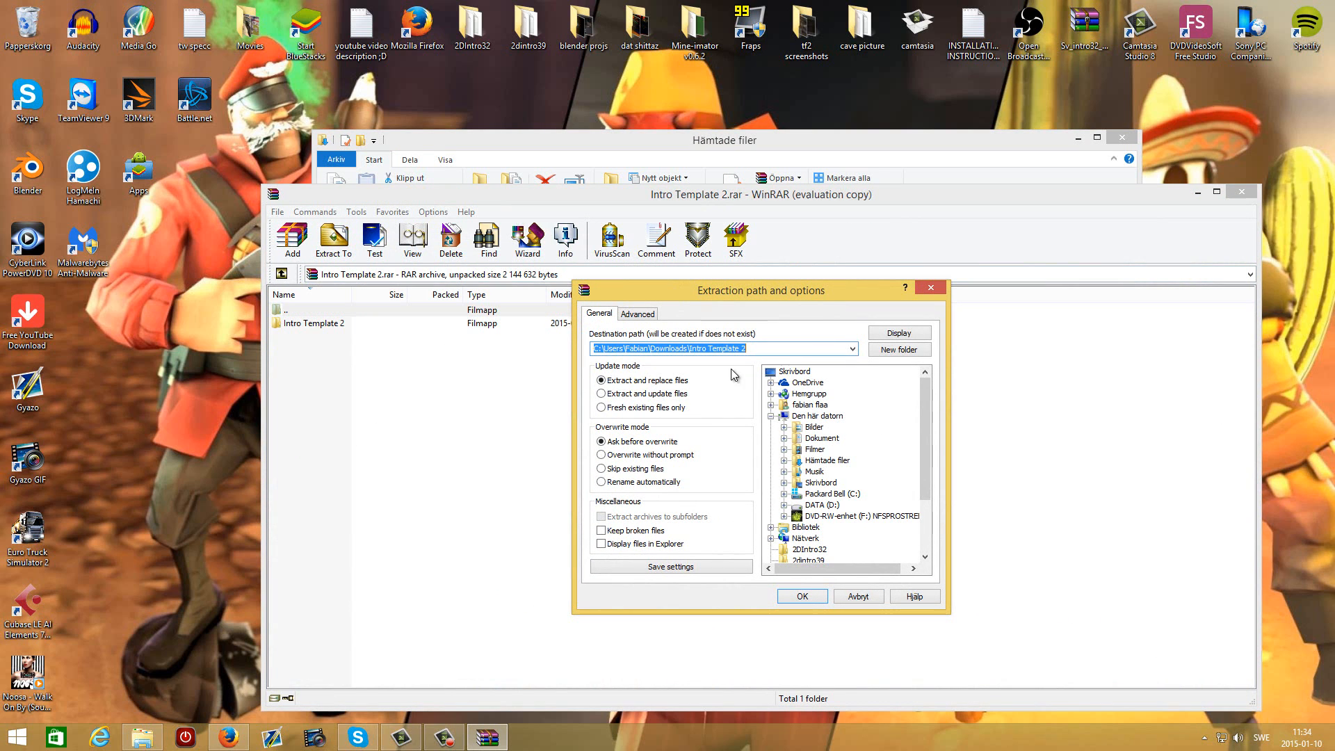
click(819, 483)
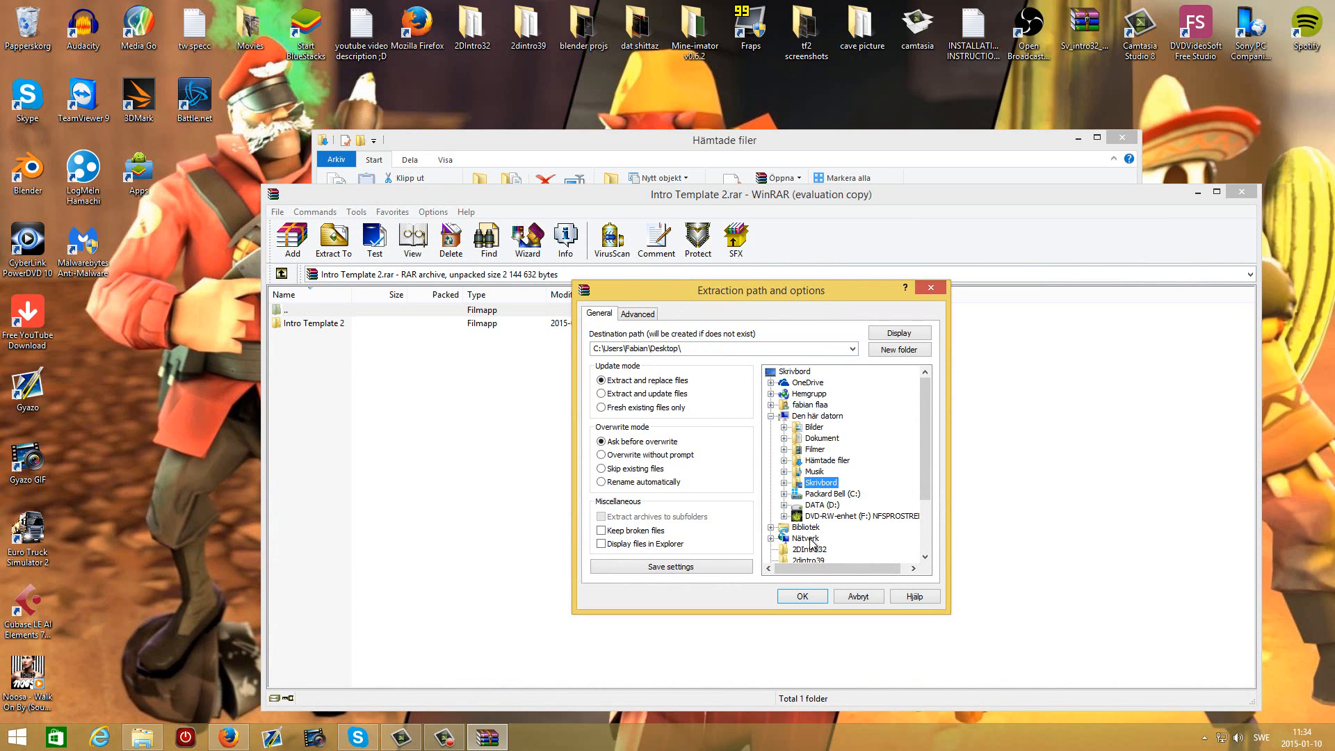
click(801, 595)
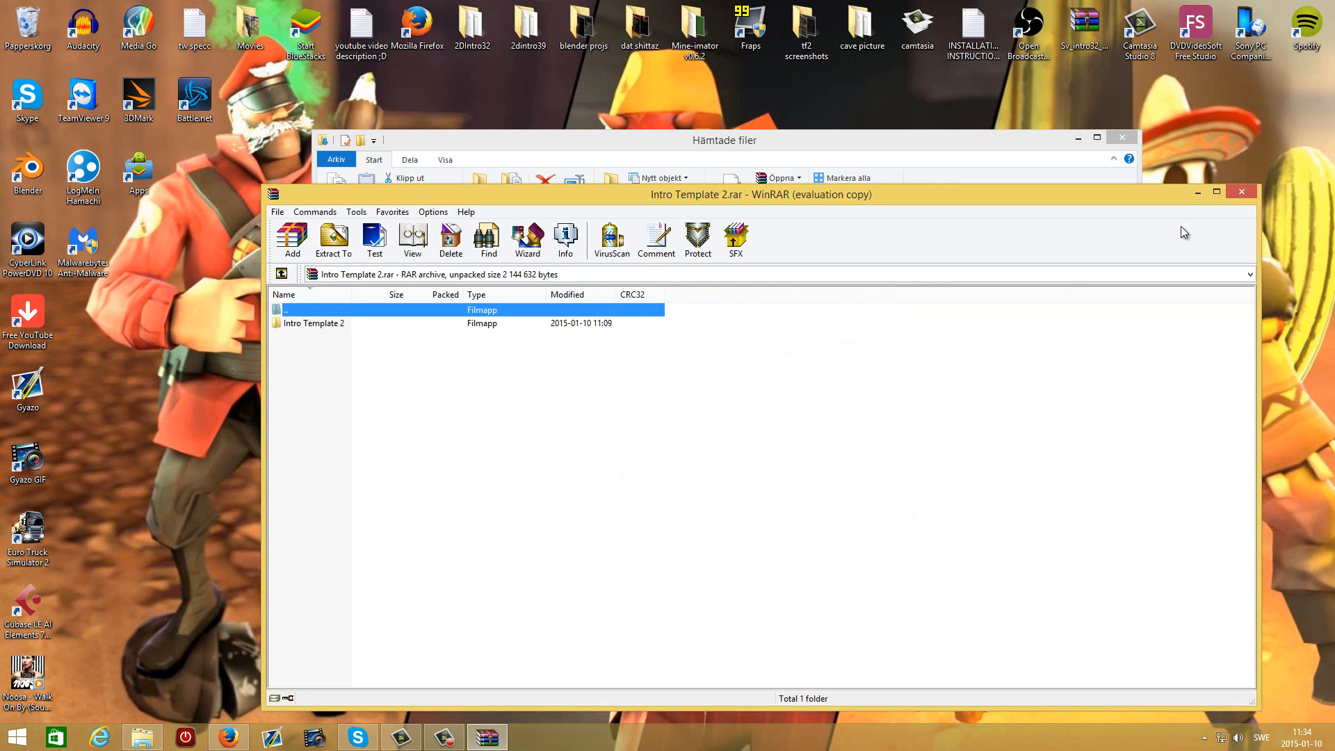
click(1242, 191)
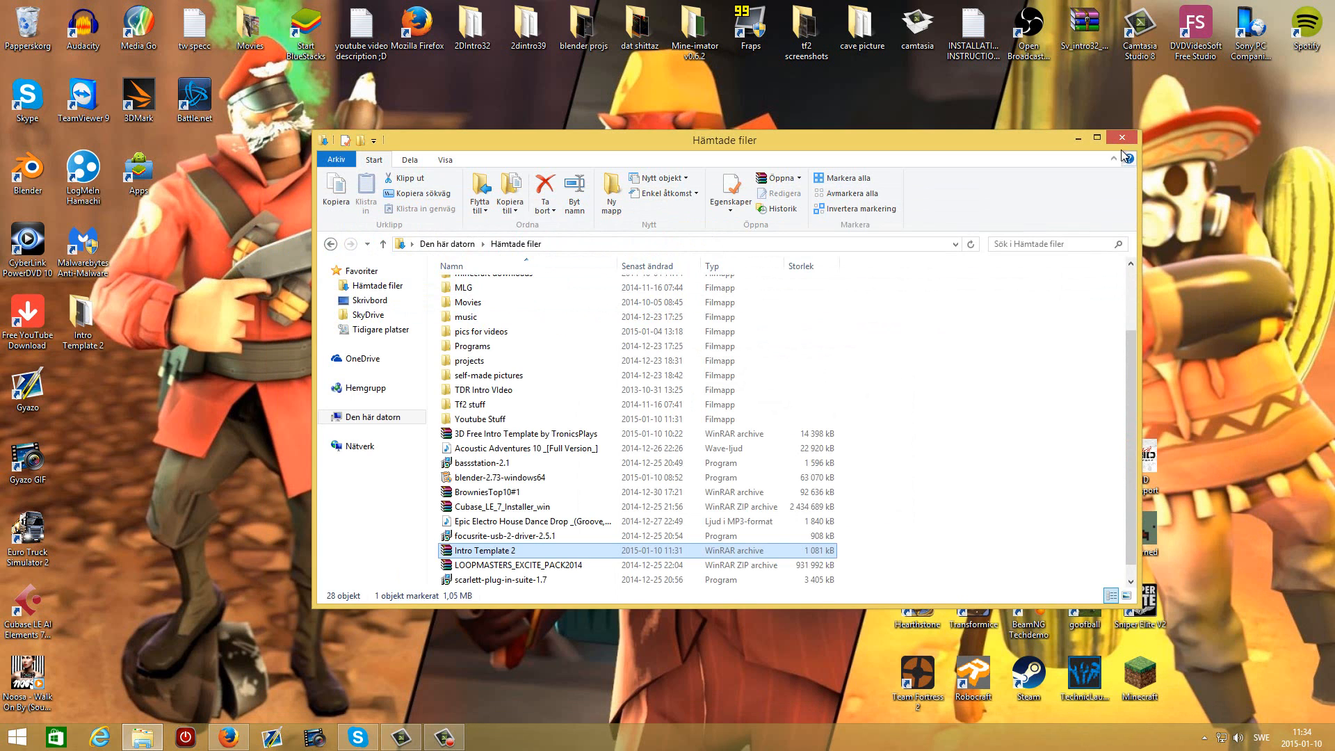
Enter the desktop's Intro Template 2 folder and select its Blender file
click(1121, 138)
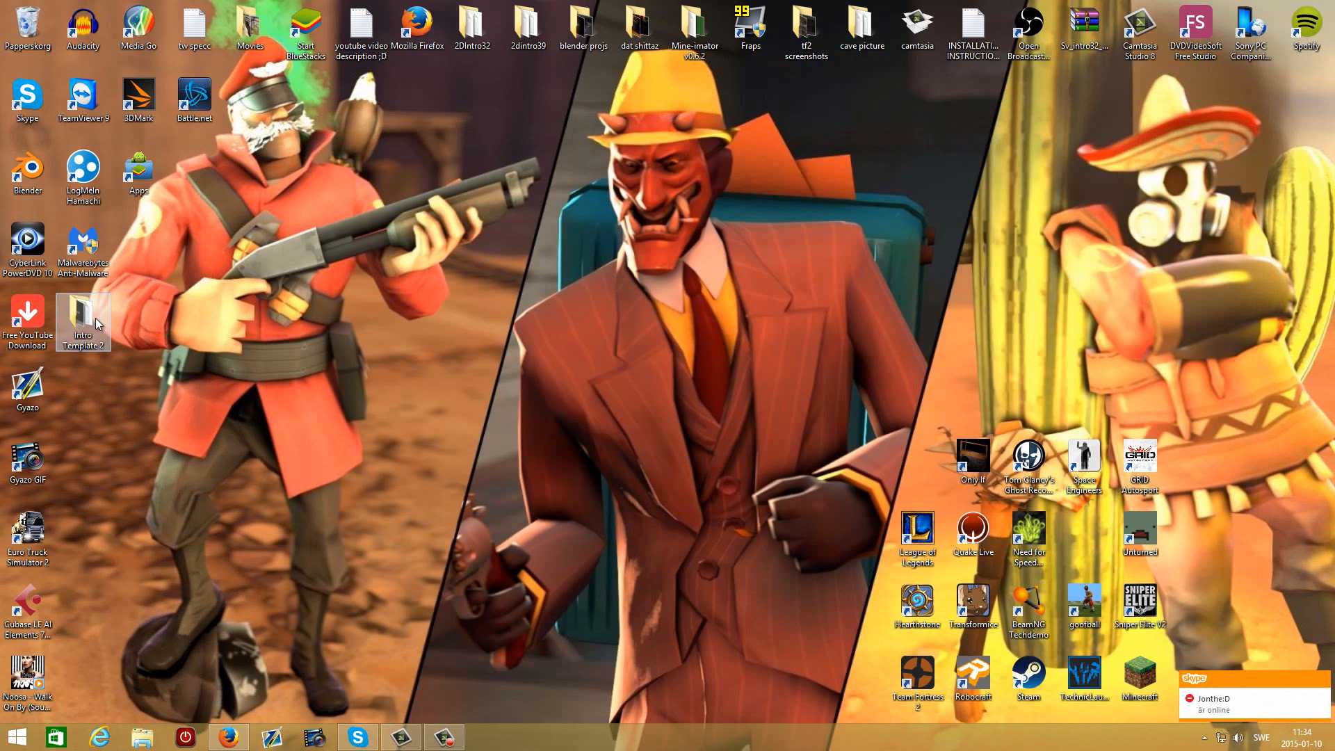
double_click(82, 321)
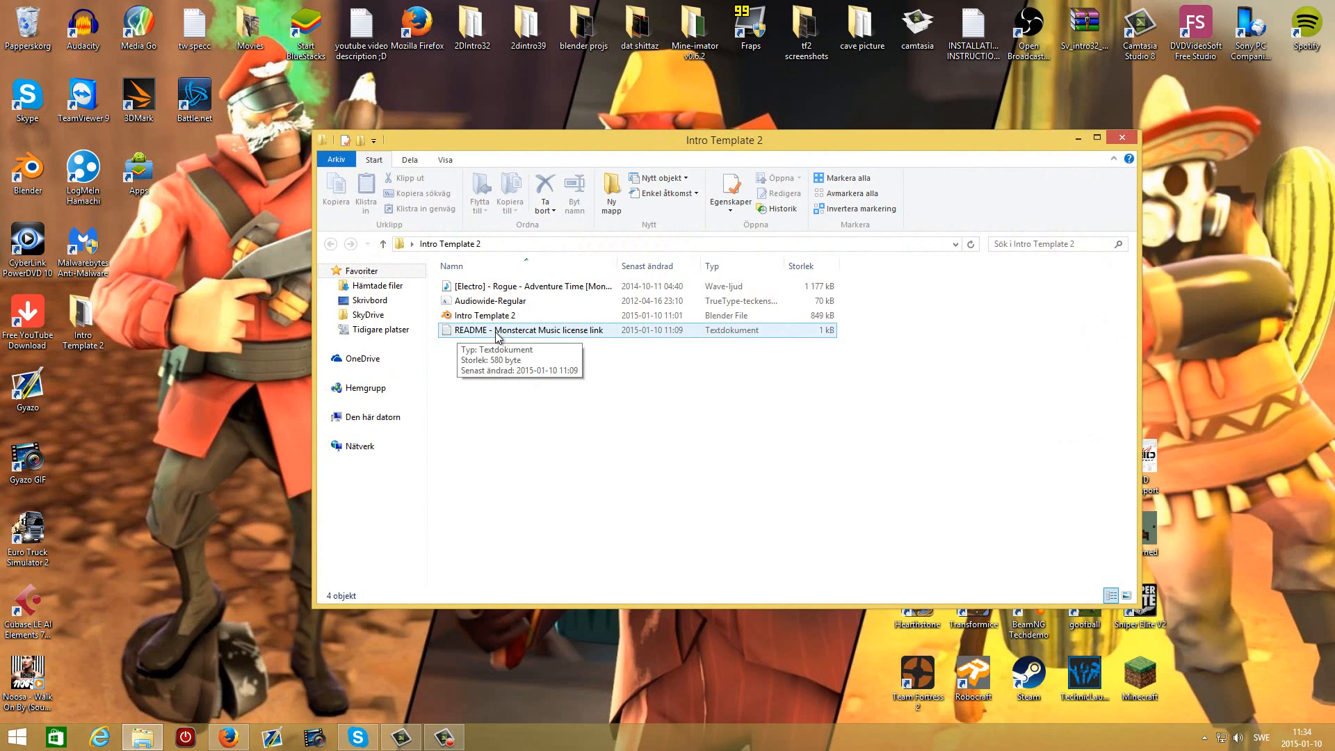
mouse_move(506, 300)
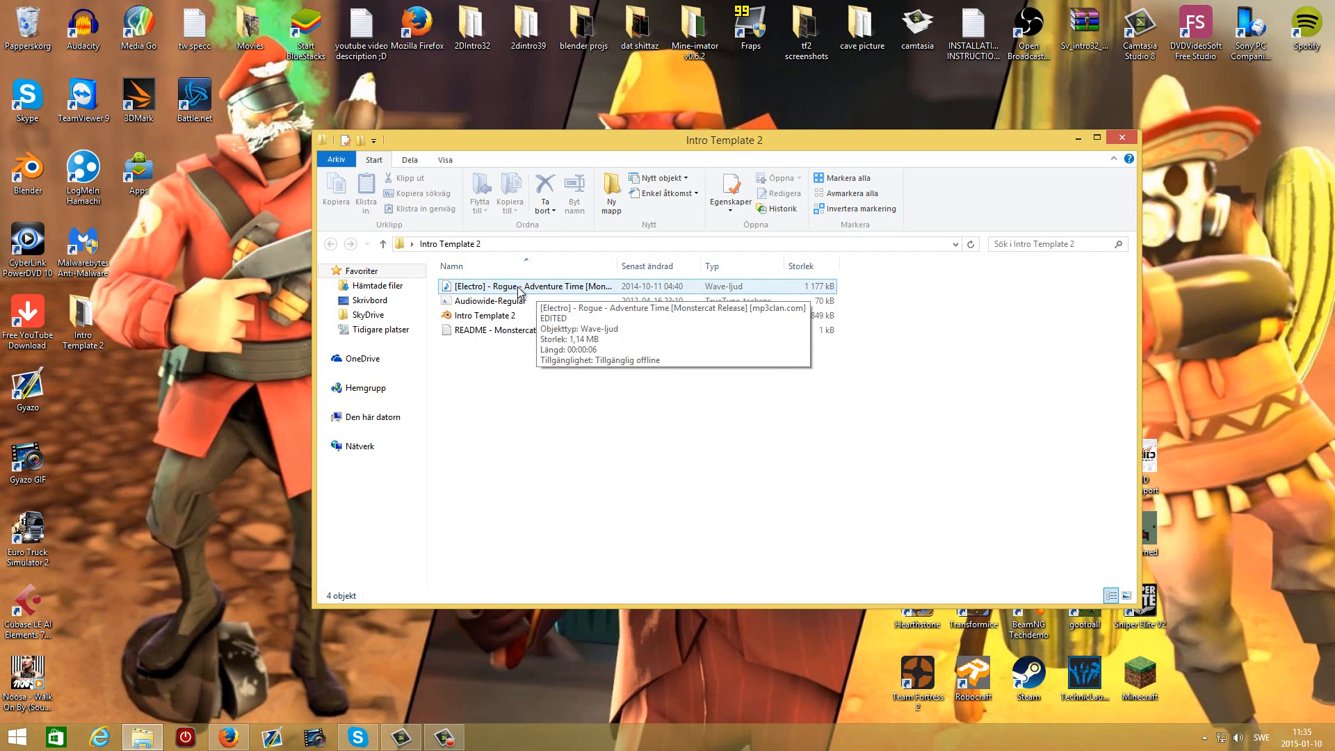
mouse_move(505, 295)
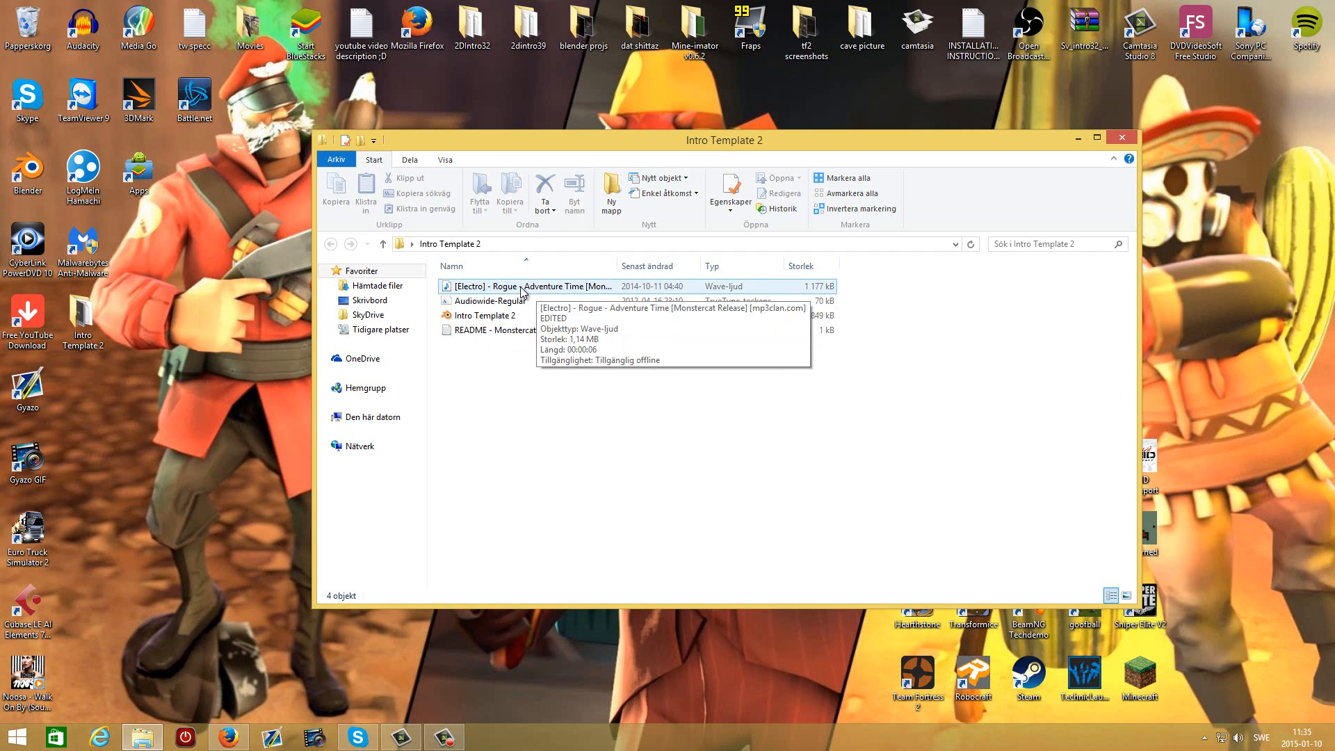
mouse_move(525, 301)
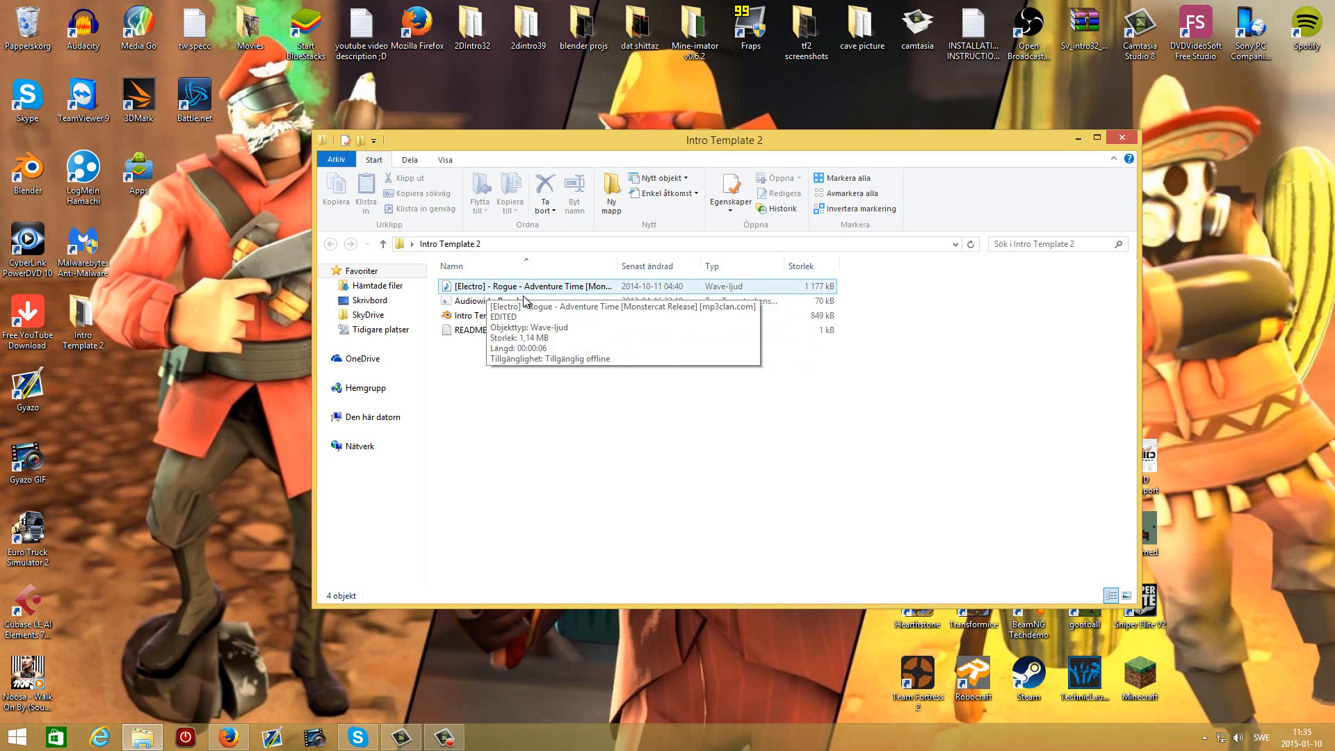
mouse_move(519, 287)
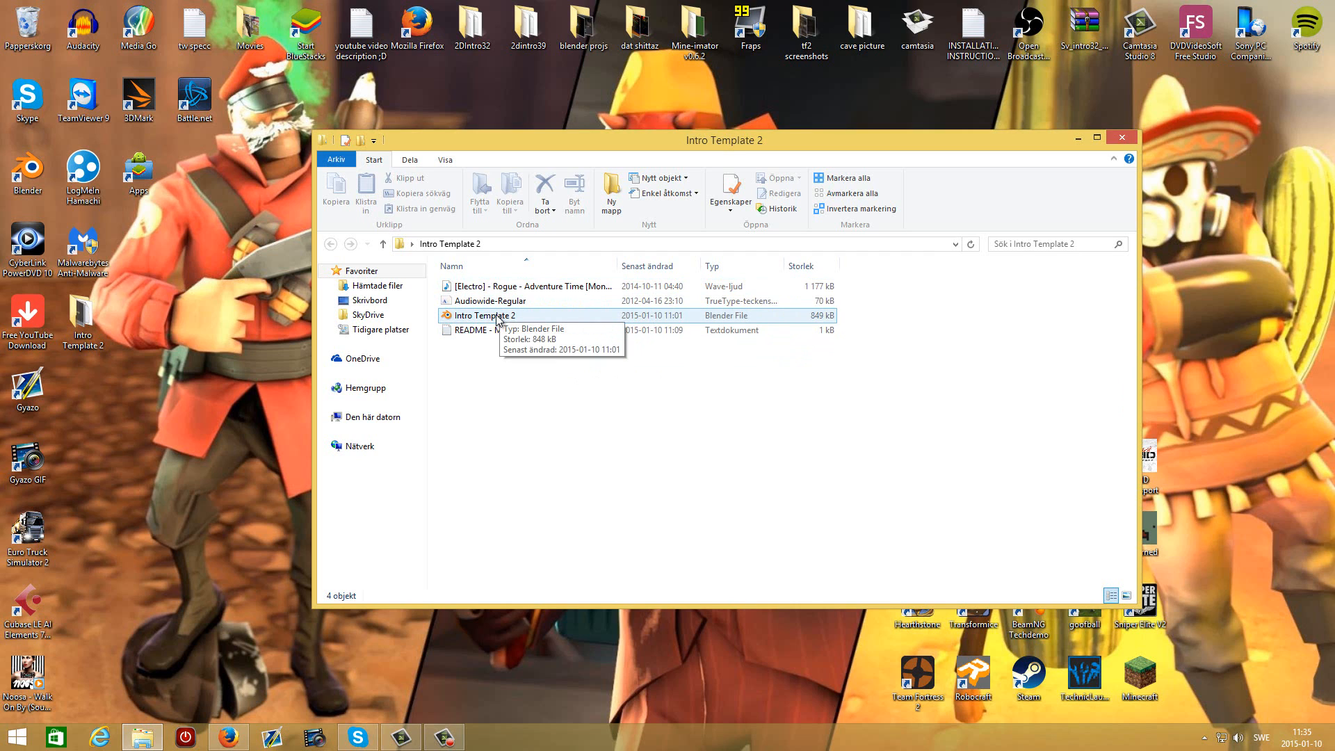
click(484, 315)
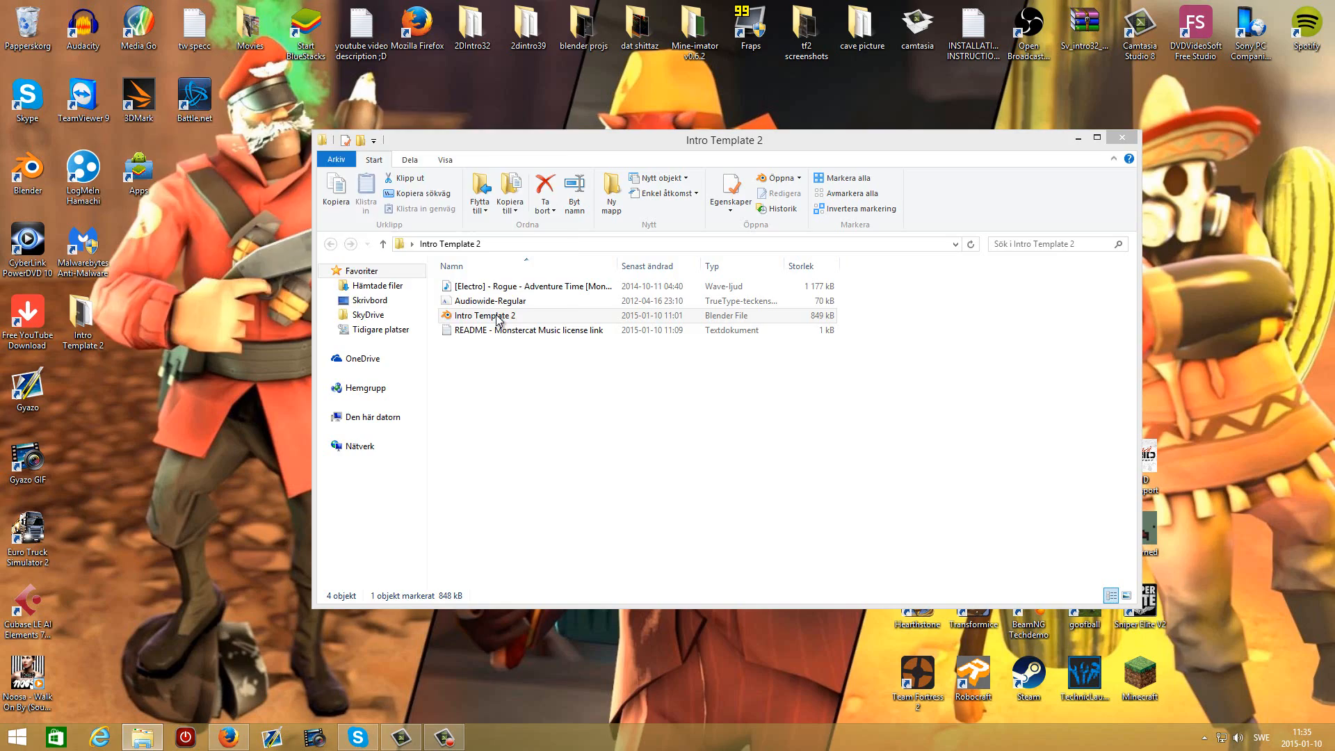
Load Intro Template 2 in Blender and give both TEMPLATE text layers Audiowide-Regular from C:\Windows\Fonts
double_click(484, 316)
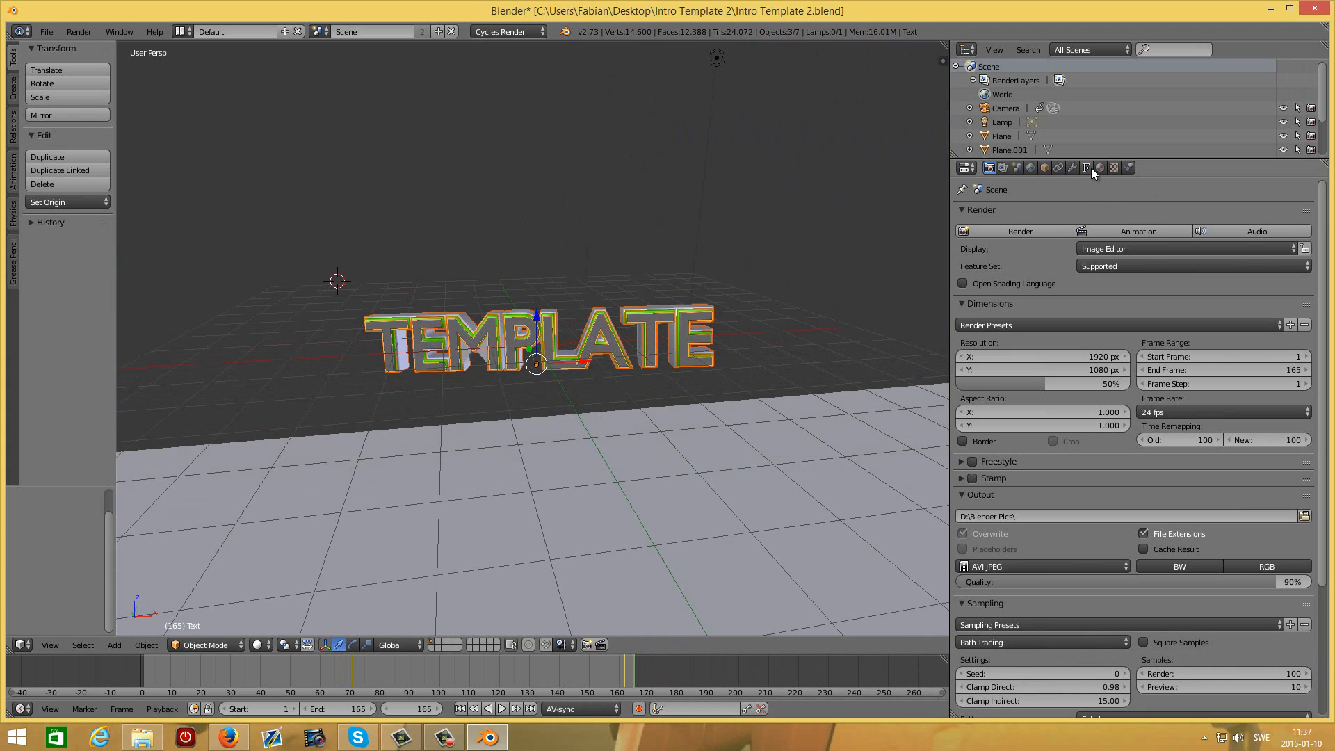
click(1086, 167)
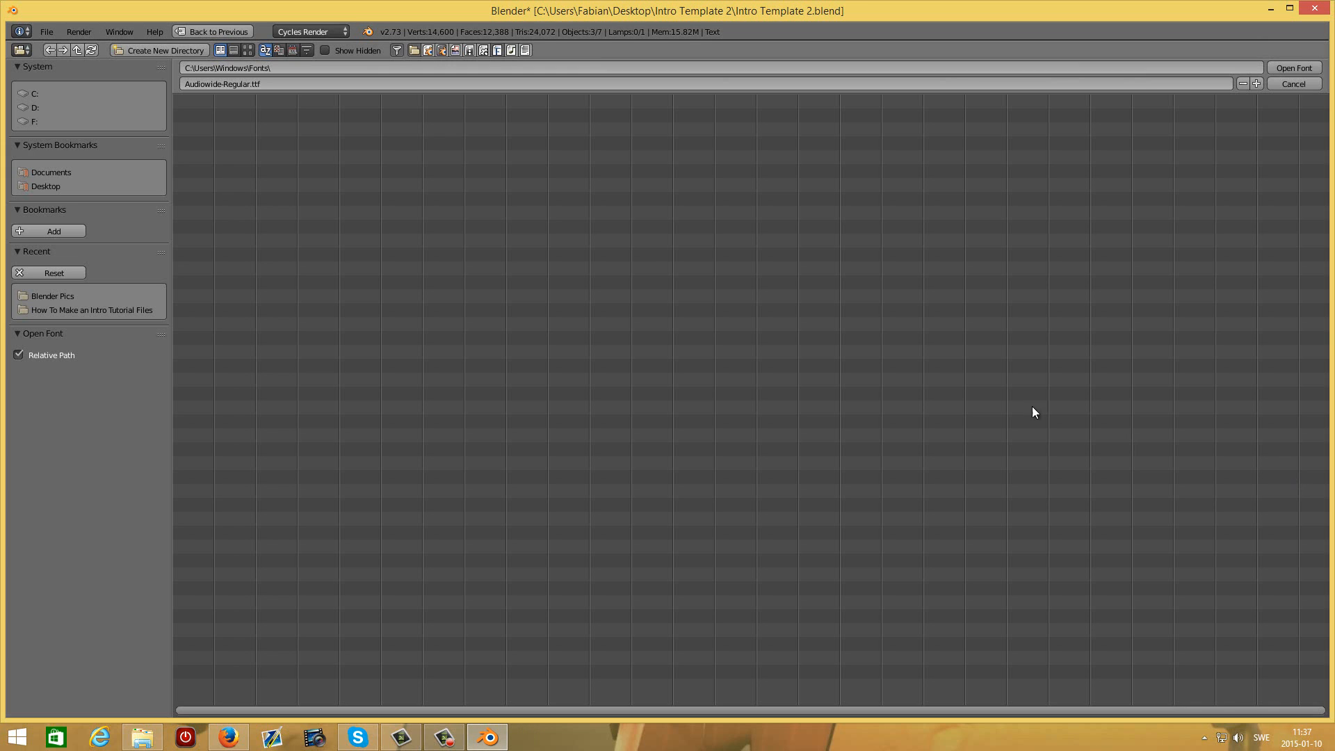
mouse_move(43, 184)
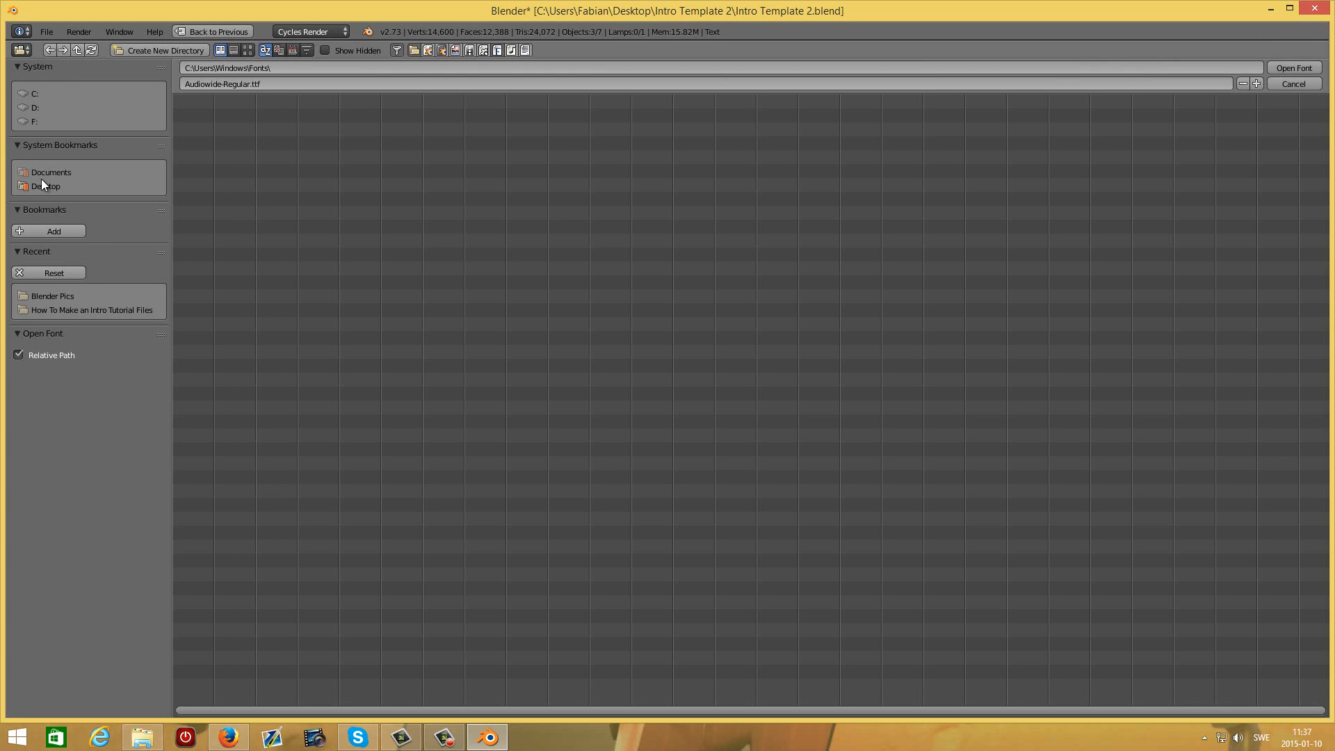
click(36, 94)
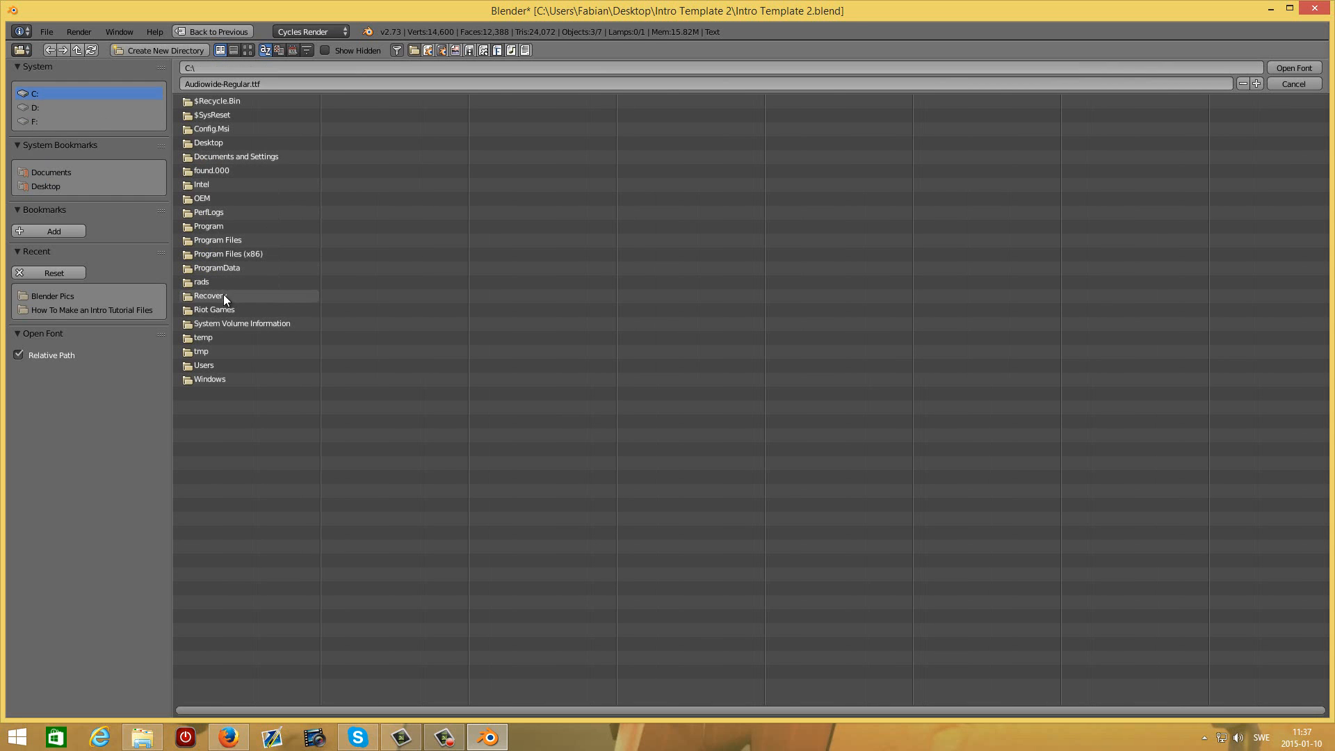
mouse_move(210, 255)
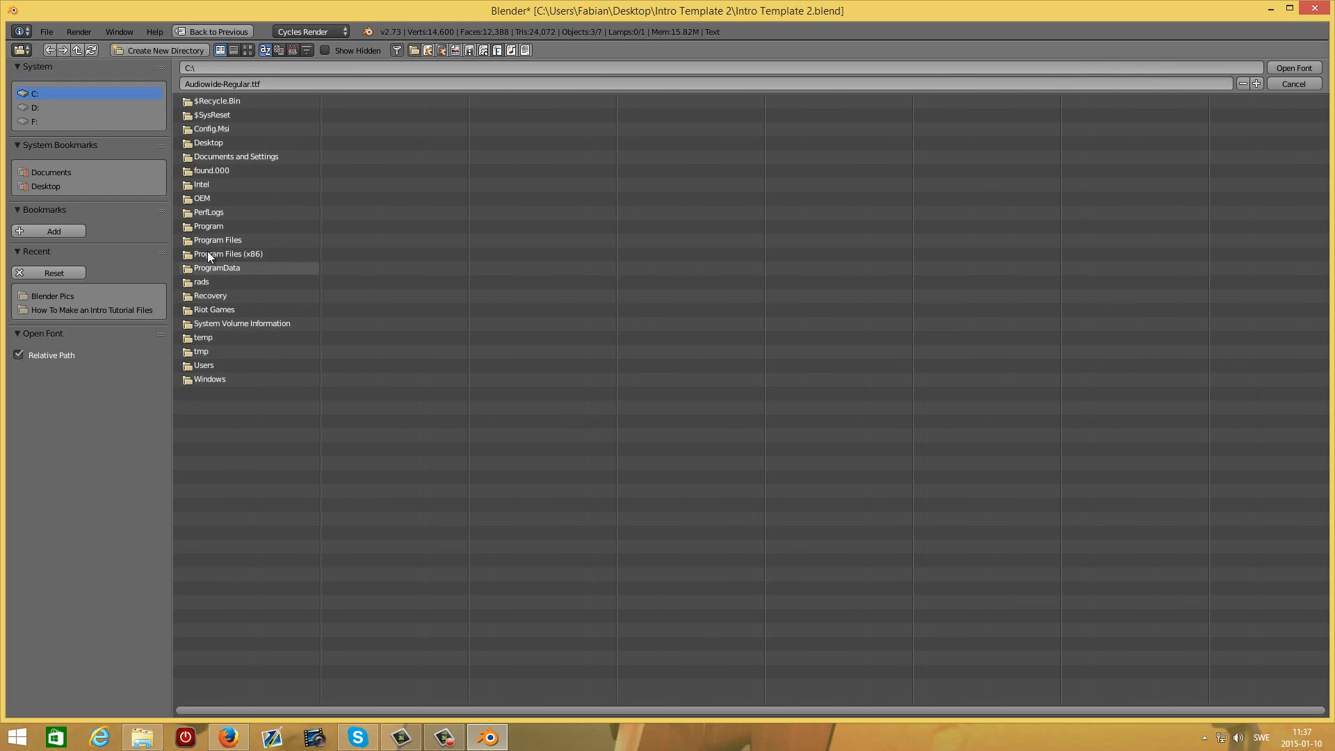
mouse_move(210, 337)
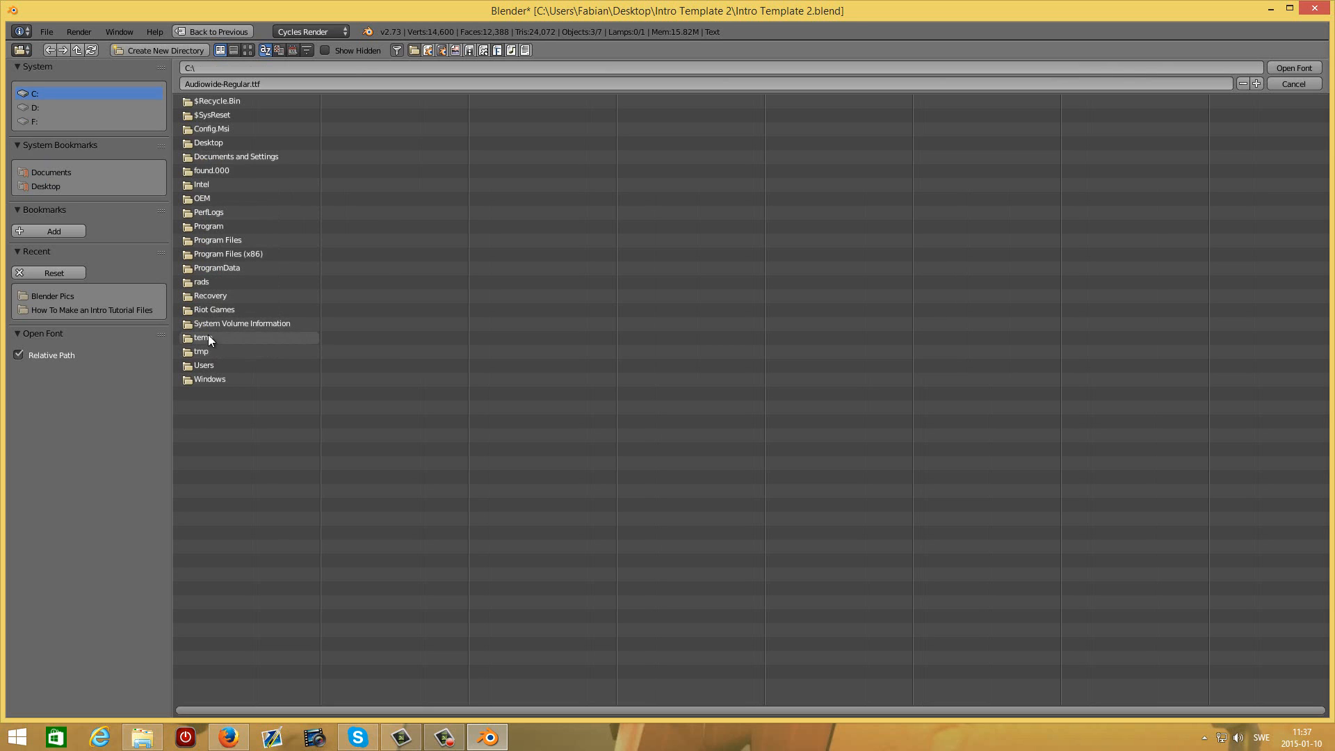
double_click(209, 378)
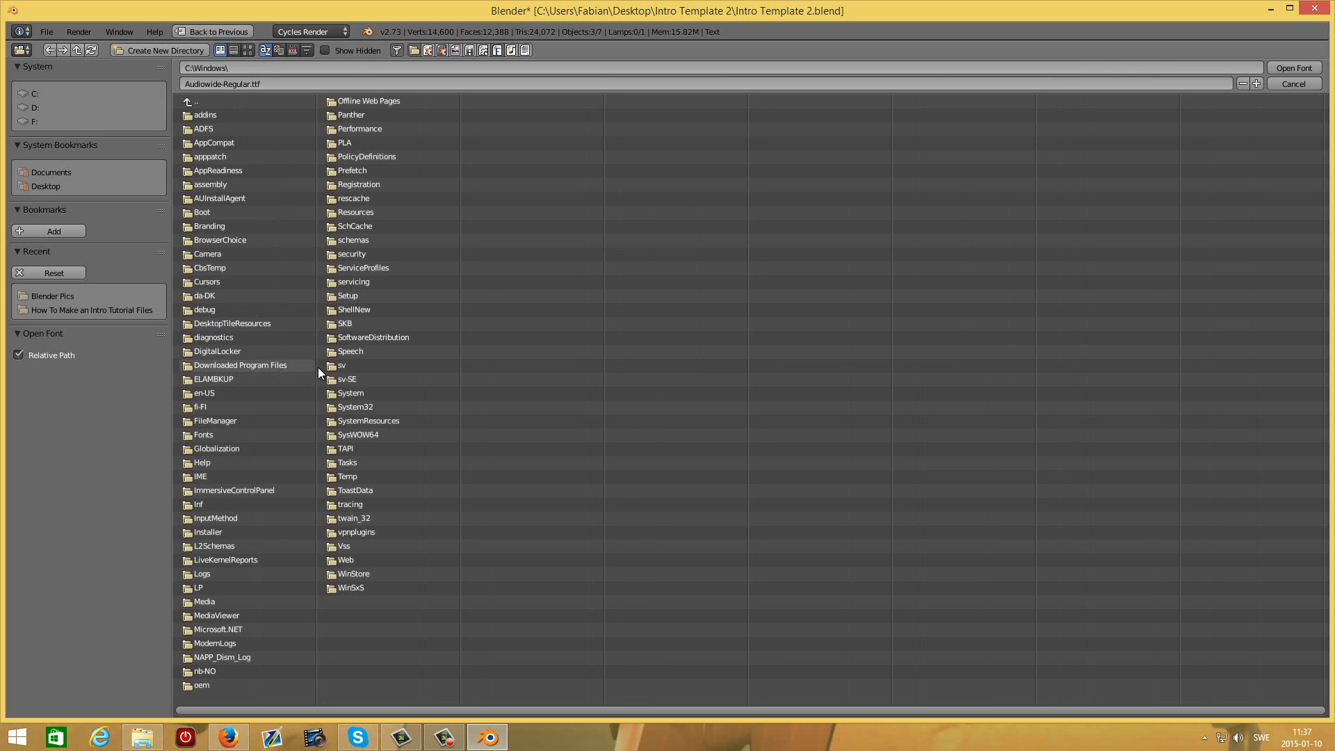
mouse_move(217, 449)
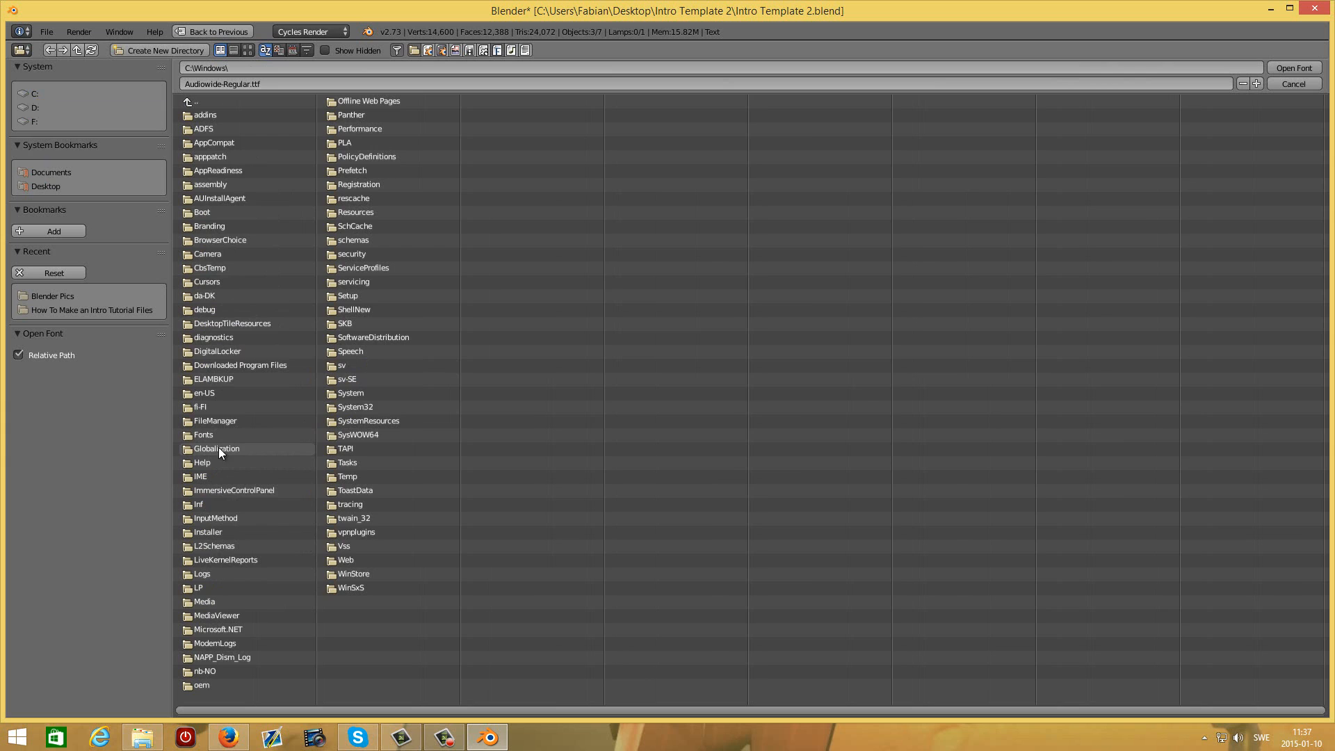
click(1293, 68)
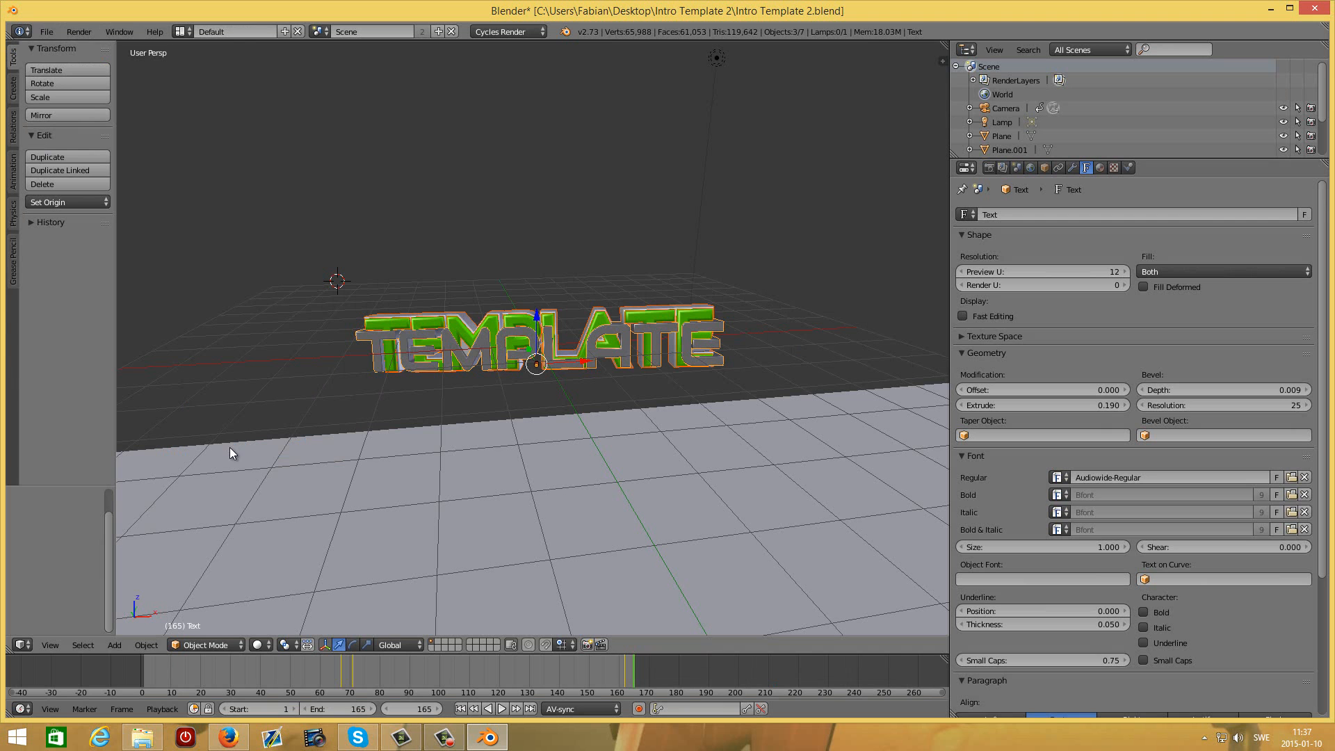
mouse_move(644, 309)
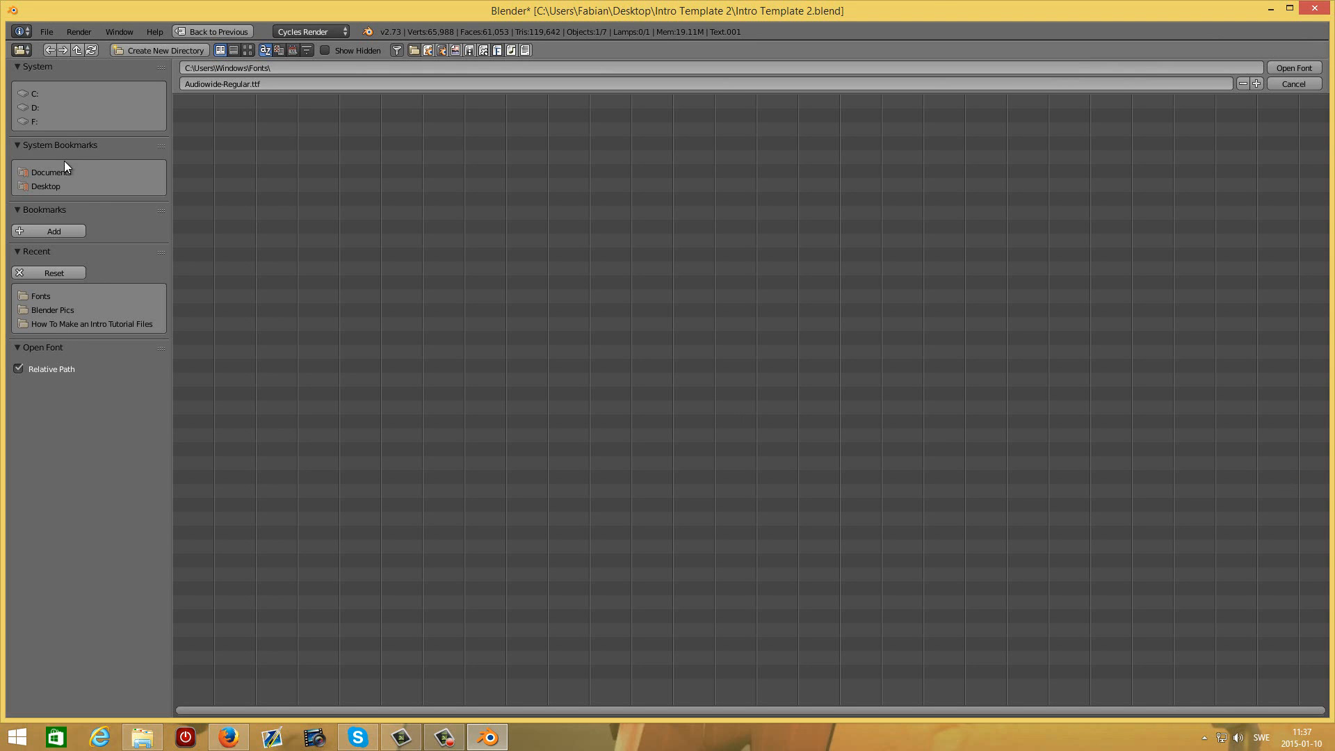
click(1292, 67)
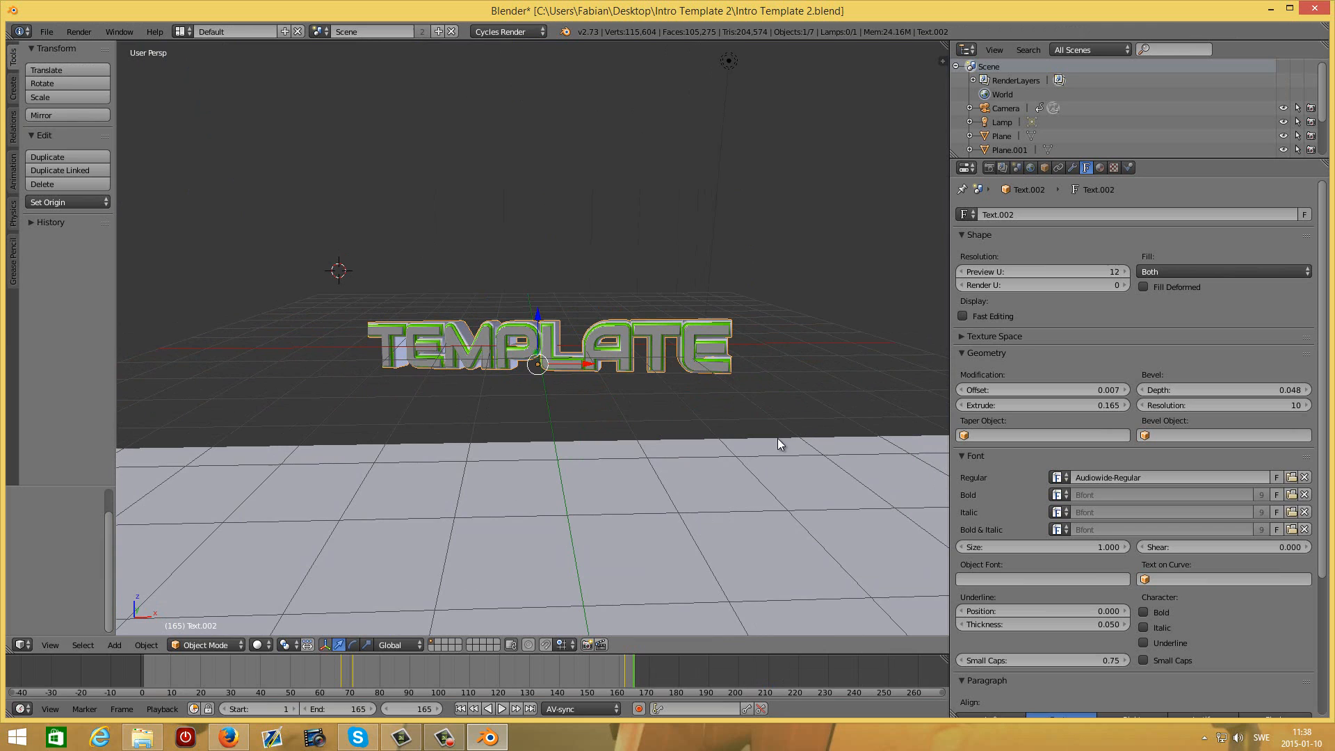
mouse_move(734, 348)
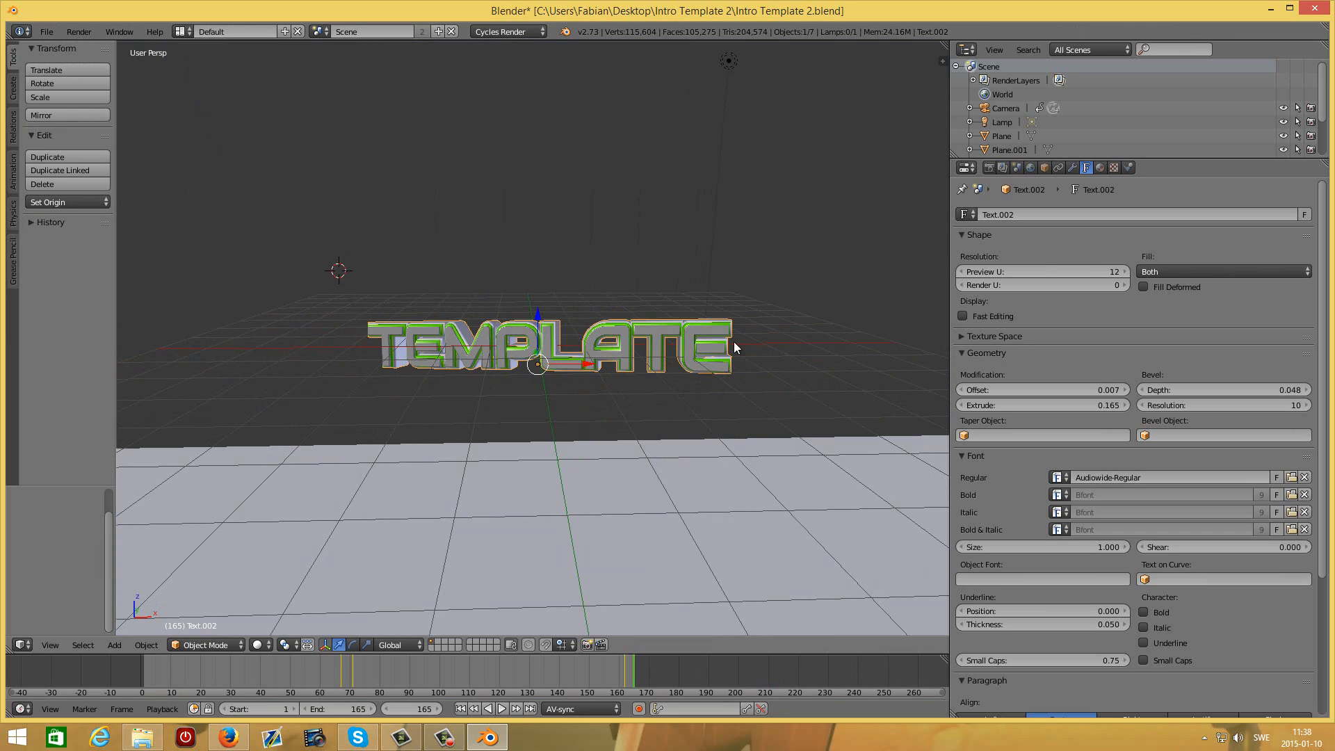
mouse_move(693, 343)
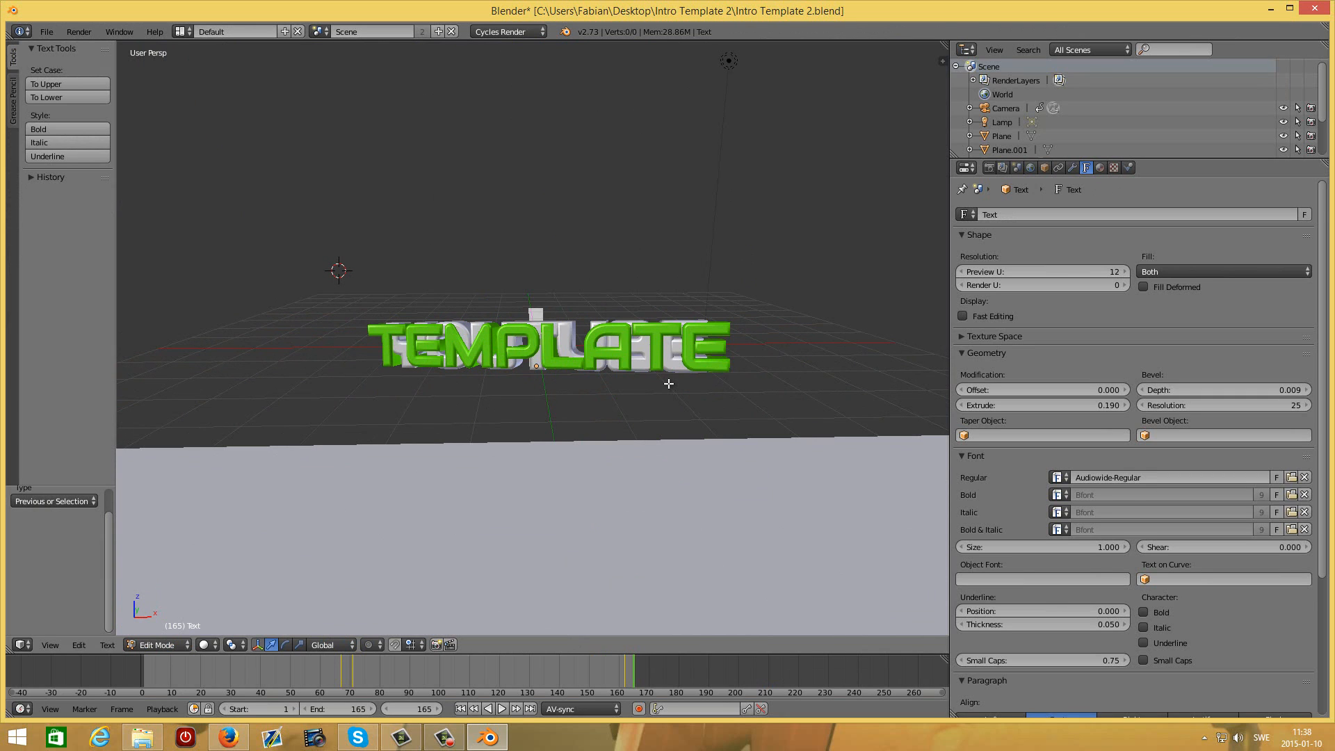
Replace the text TEMPLATE with YOUTUBE and leave Edit Mode
text(YOUTUBE)
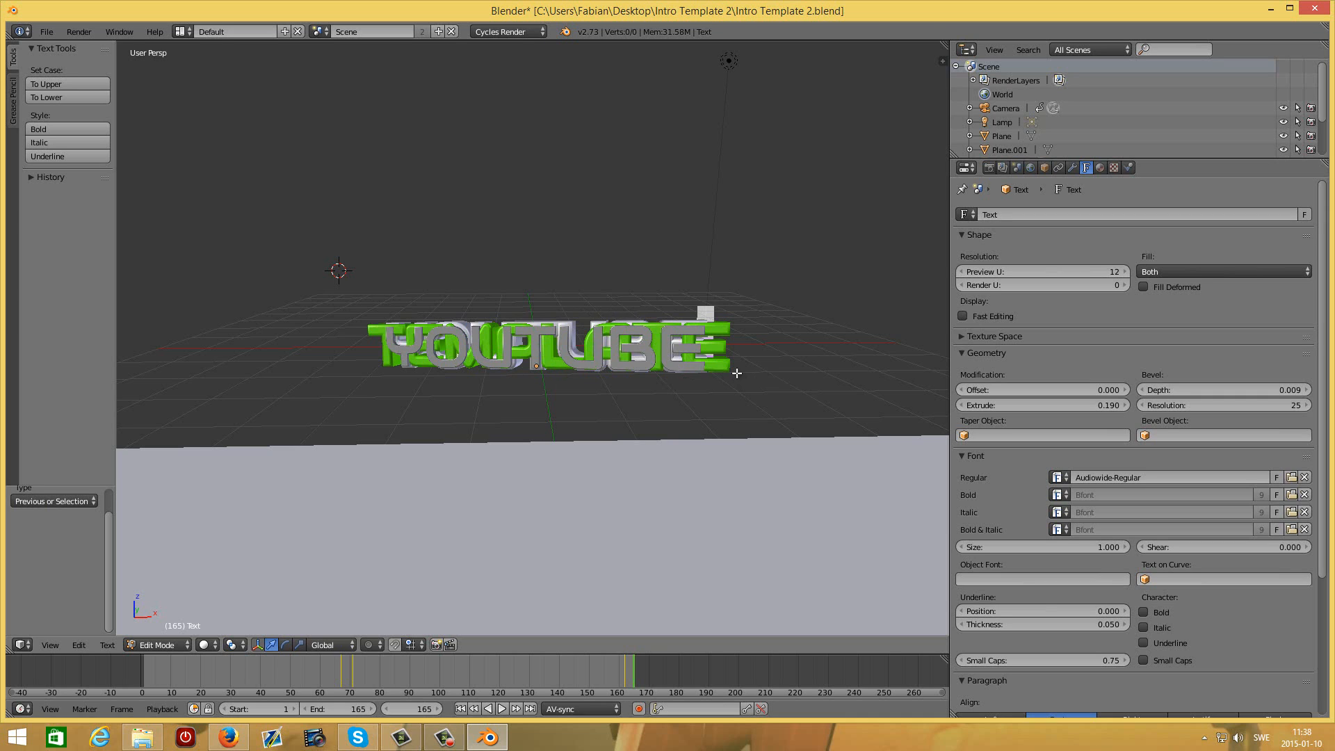
key(Tab)
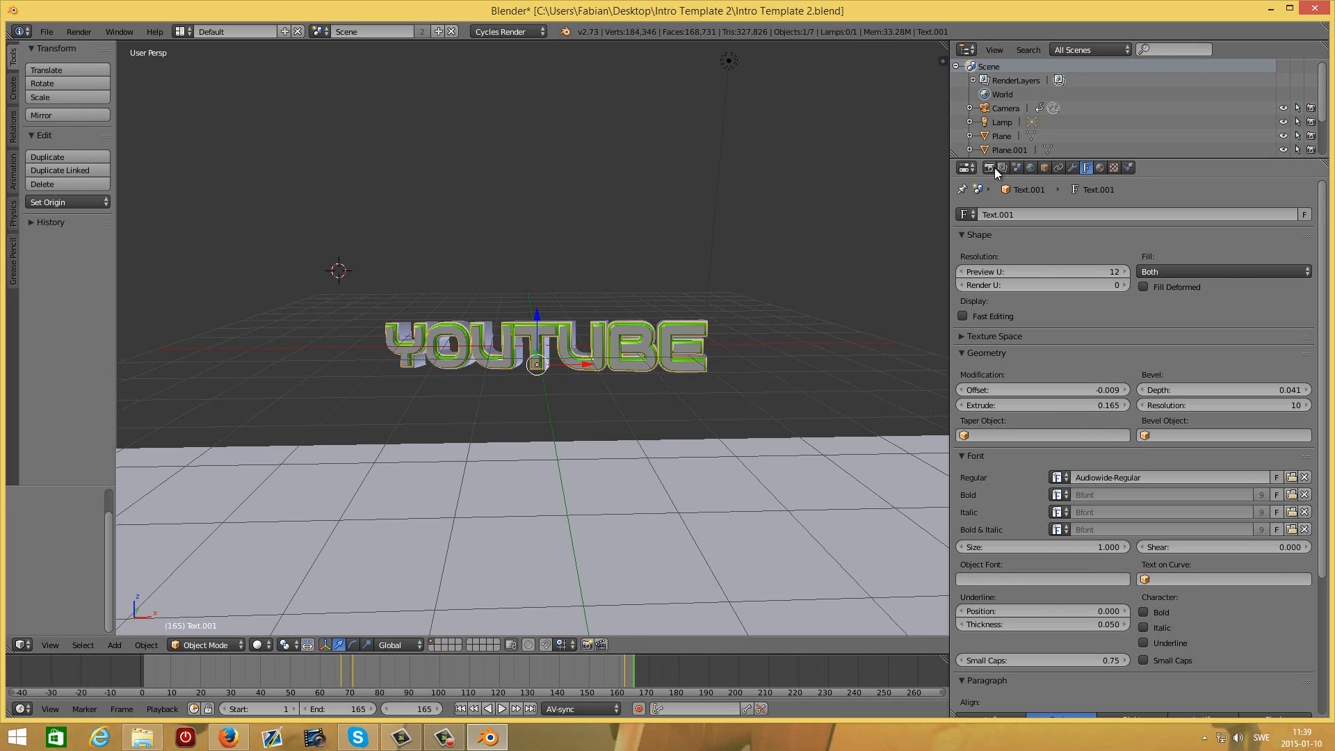
Set render resolution scale to 100% in Render properties and launch the Animation render
click(976, 167)
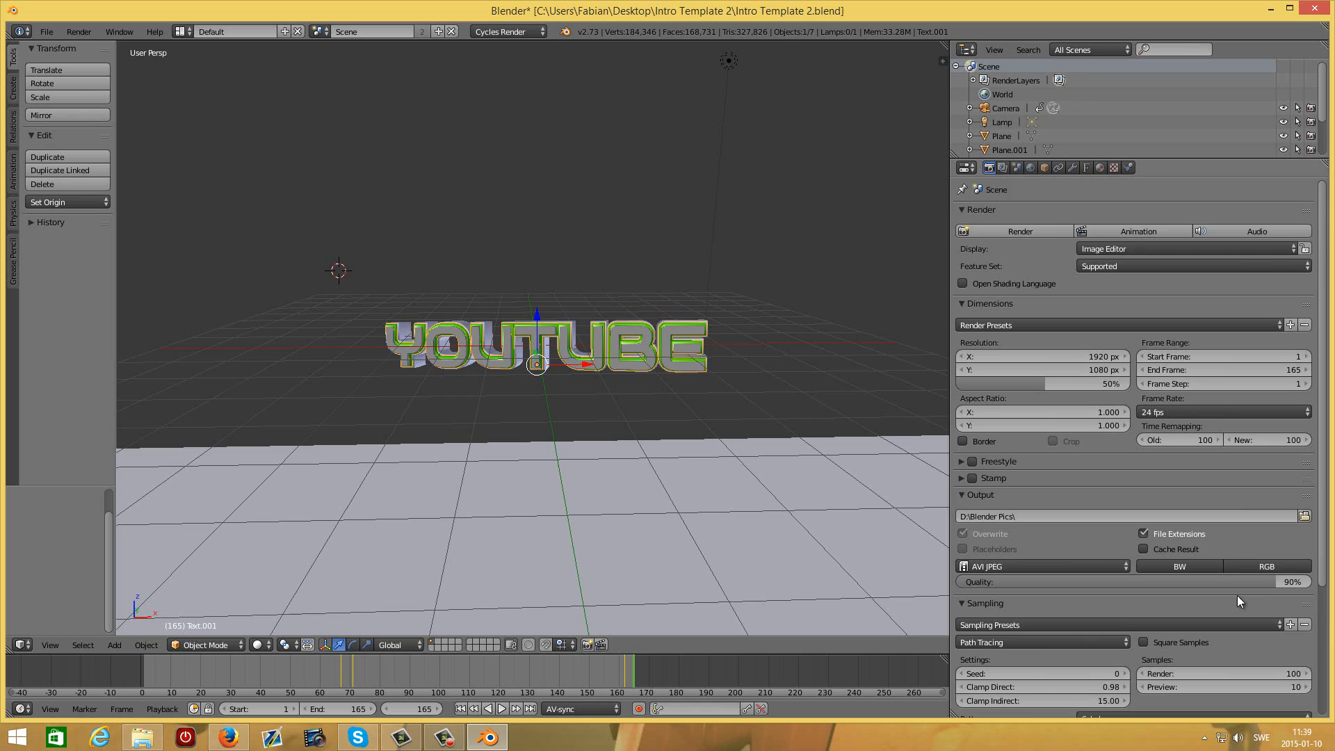
scroll(down, 3)
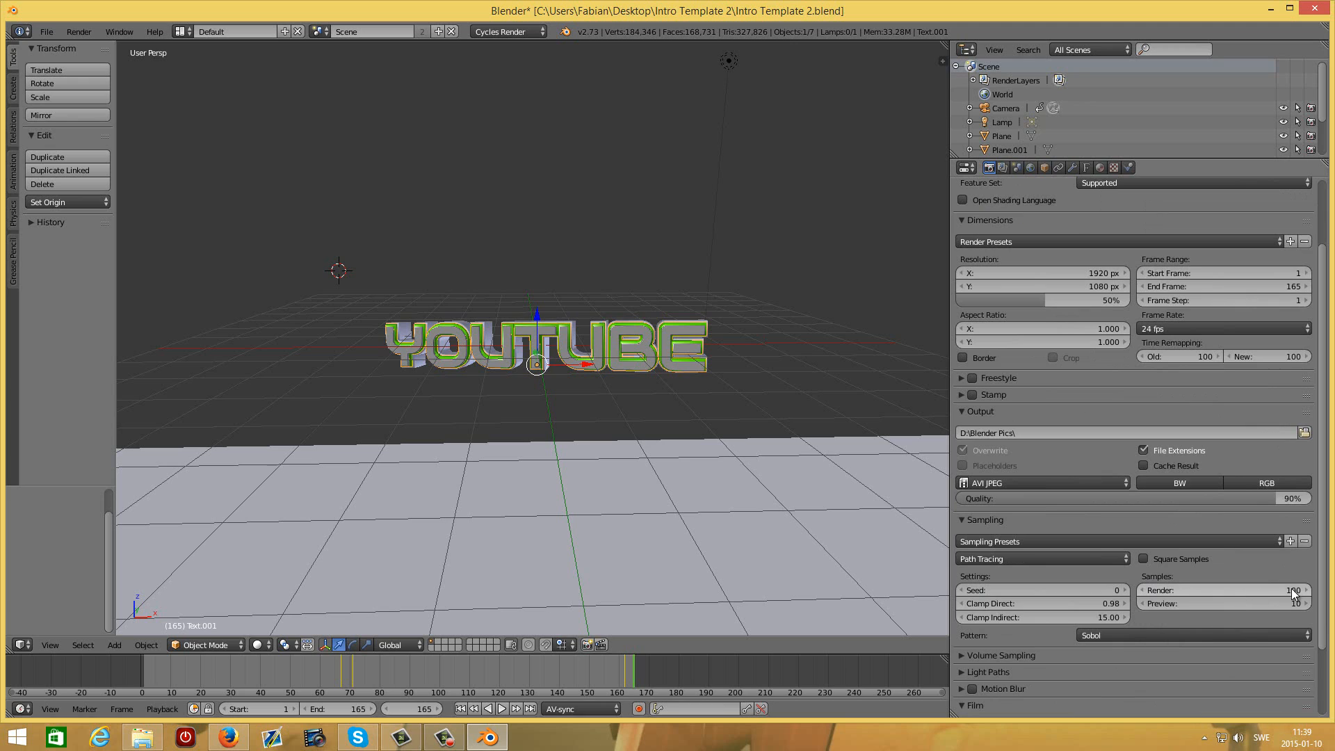
mouse_move(1292, 590)
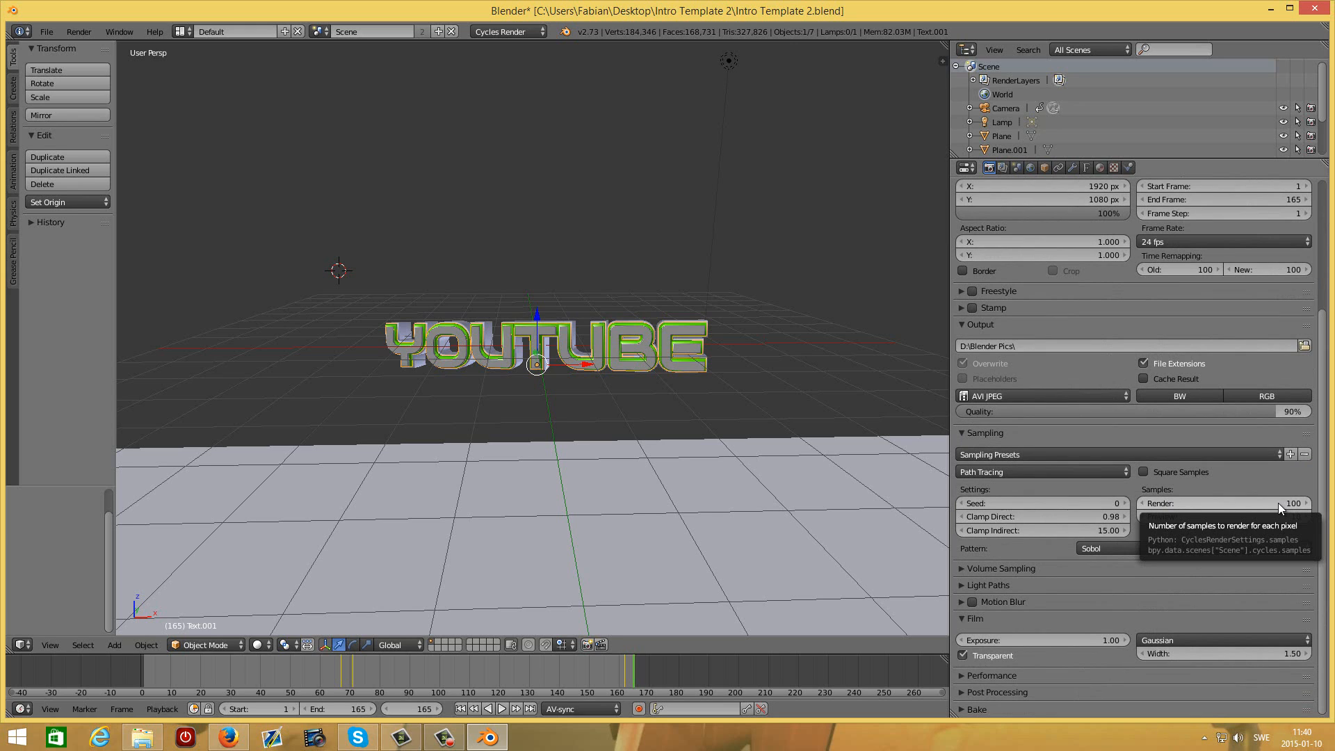
mouse_move(888, 87)
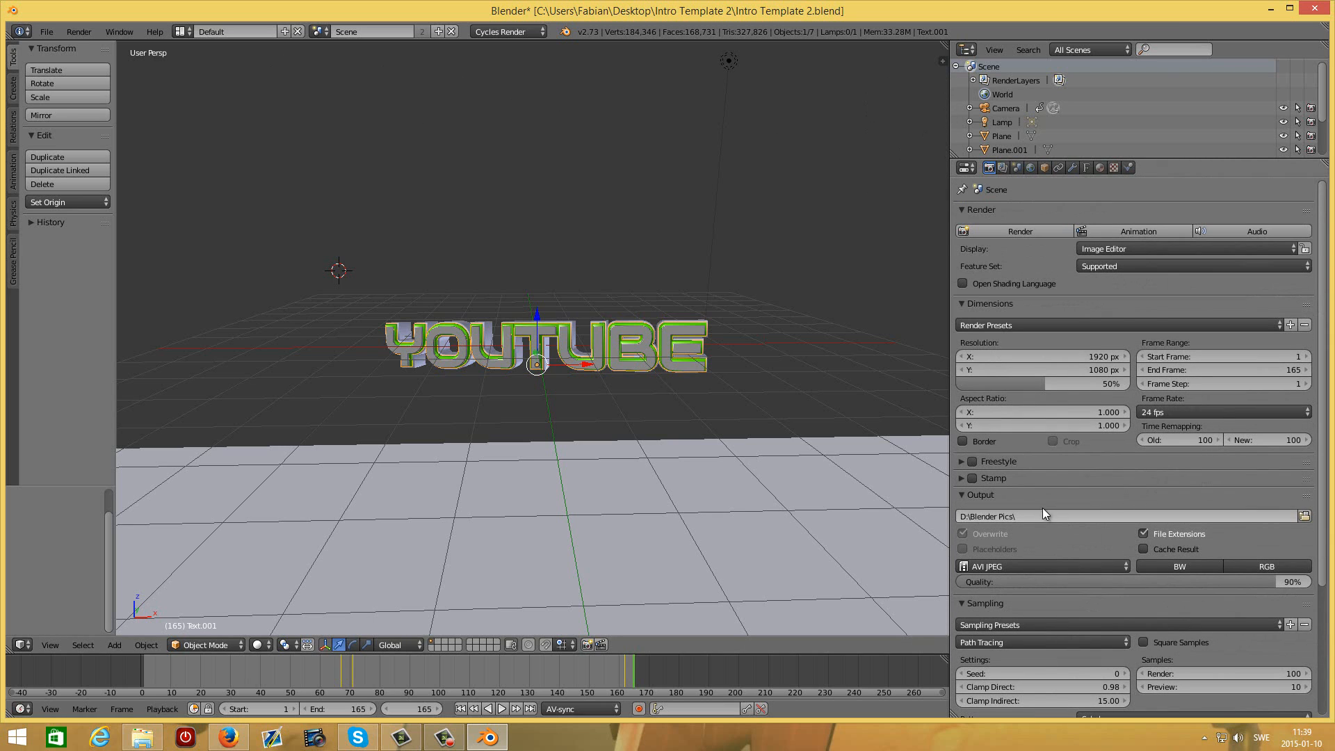
mouse_move(976, 382)
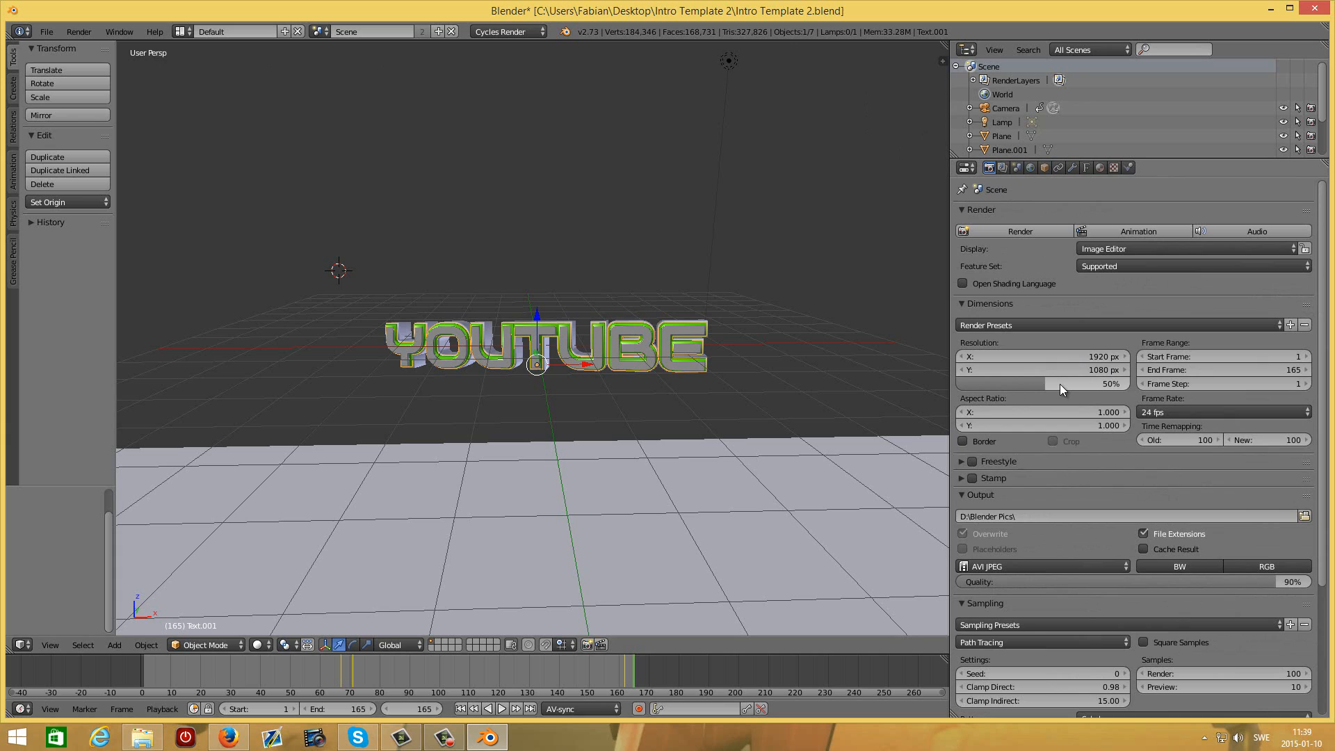
mouse_move(1043, 384)
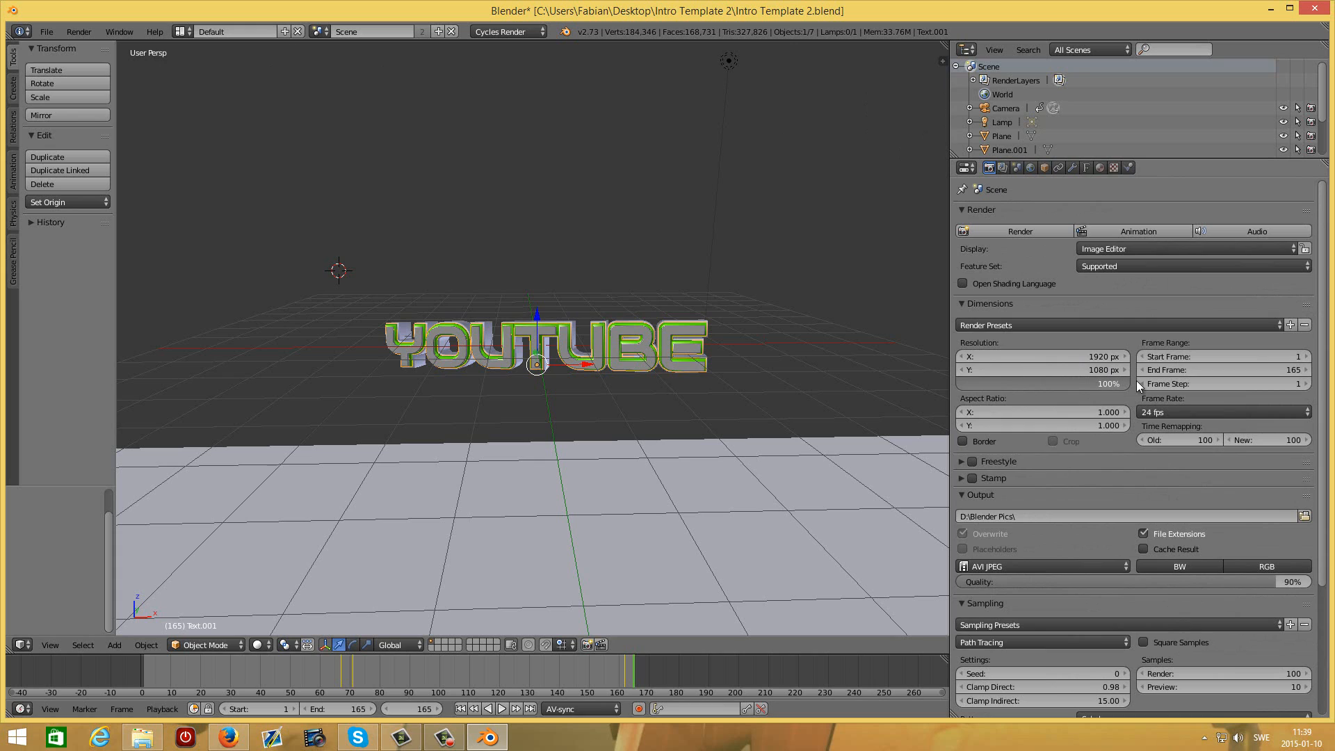
mouse_move(1125, 474)
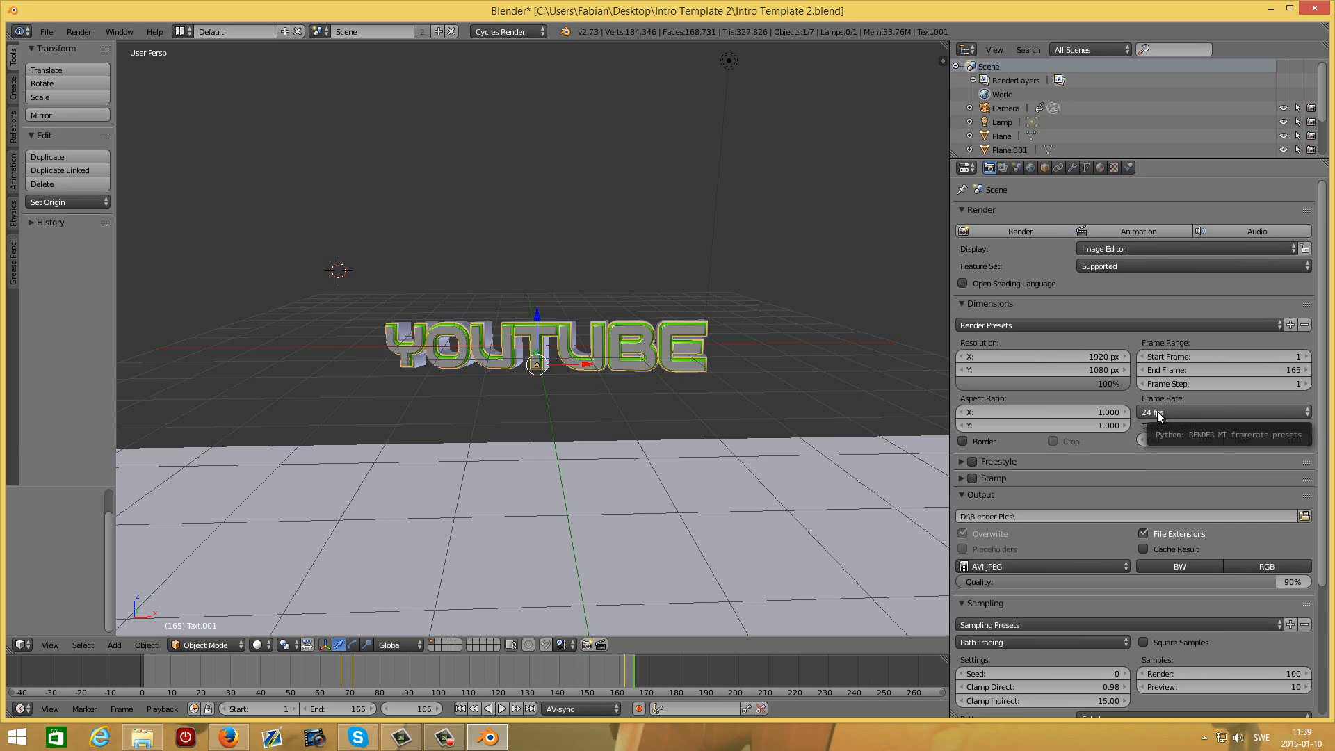
click(1136, 231)
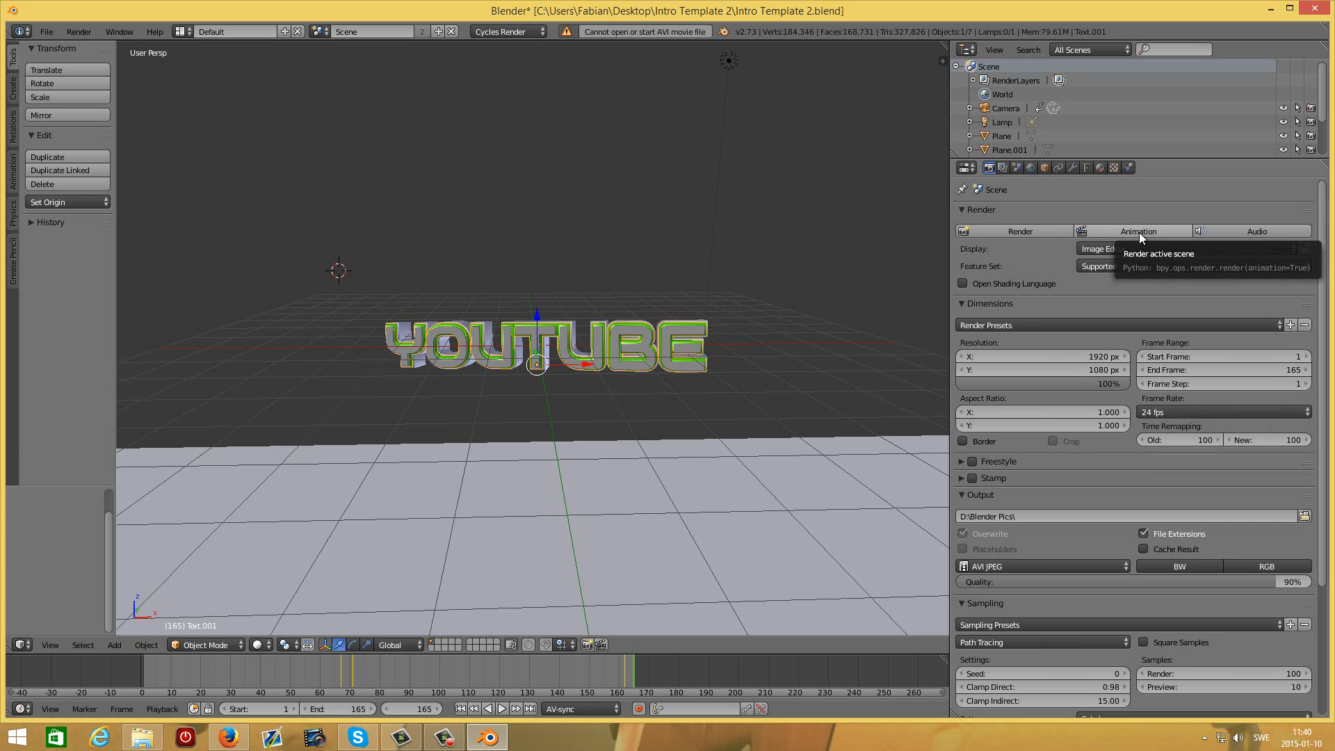